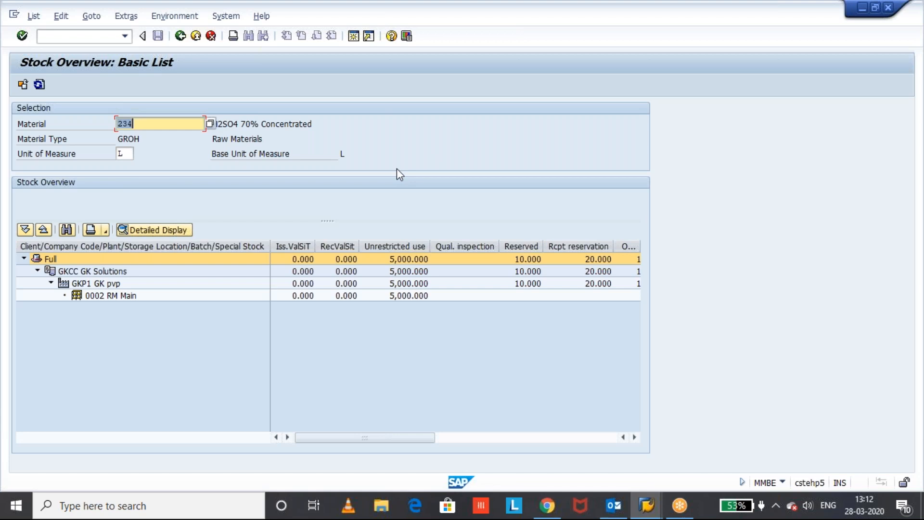
mouse_move(521, 246)
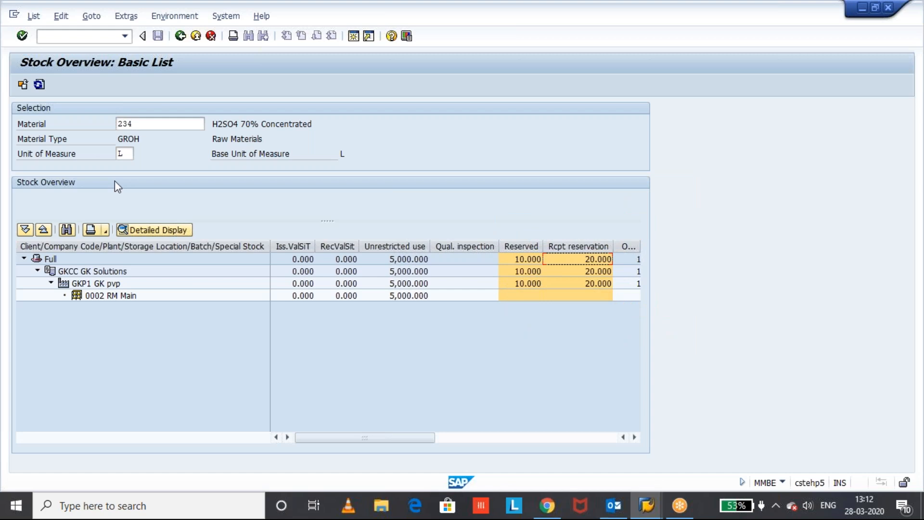
mouse_move(691, 61)
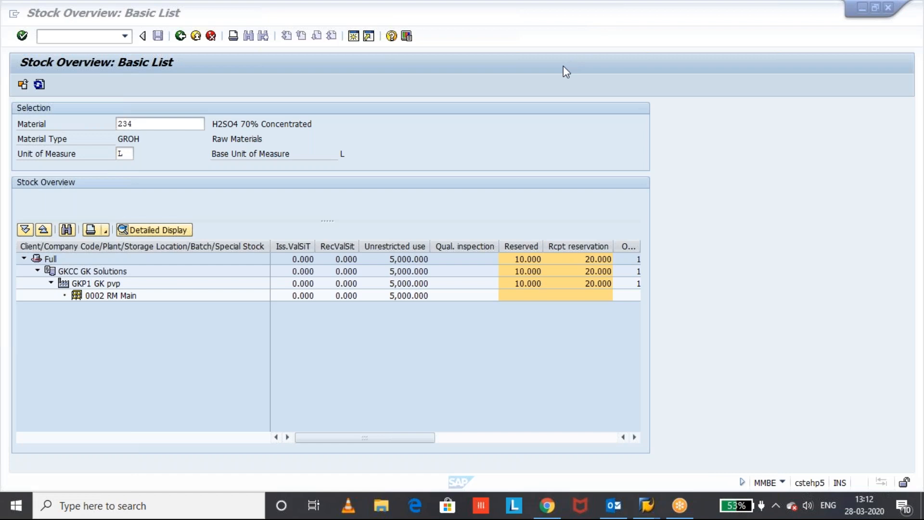
Start a new session and launch reservation list MB25 for material 234 at plant GKP1
click(77, 135)
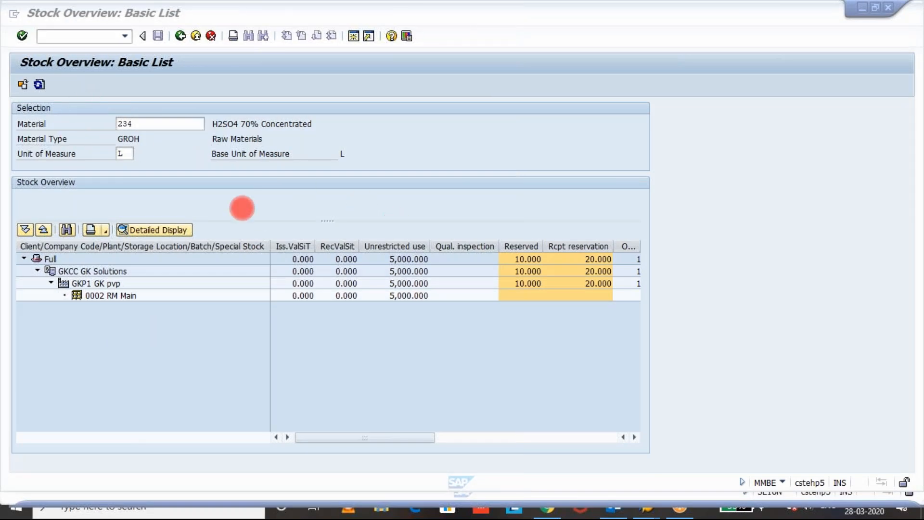
mouse_move(396, 222)
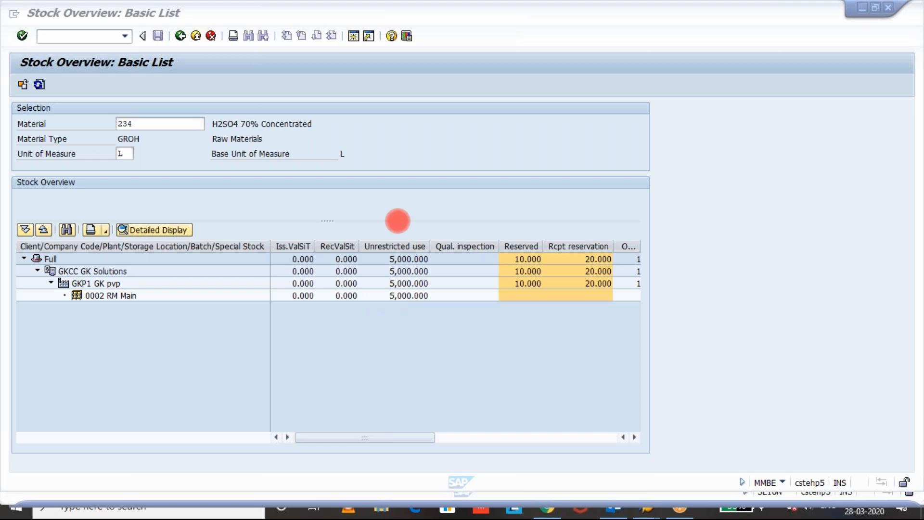
mouse_move(469, 312)
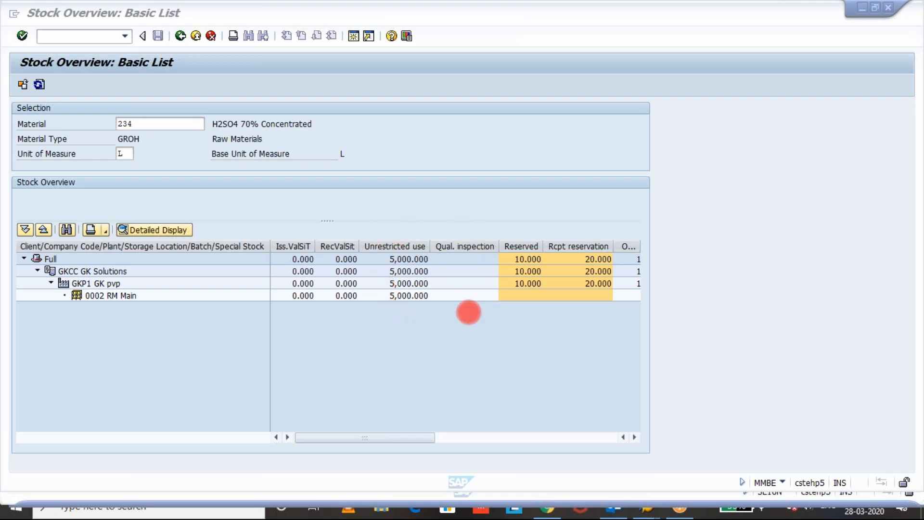
mouse_move(513, 298)
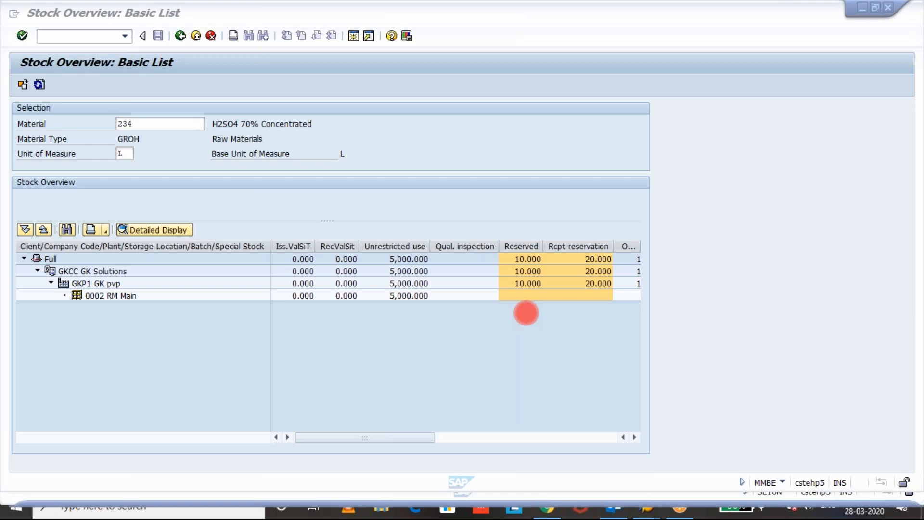
mouse_move(548, 220)
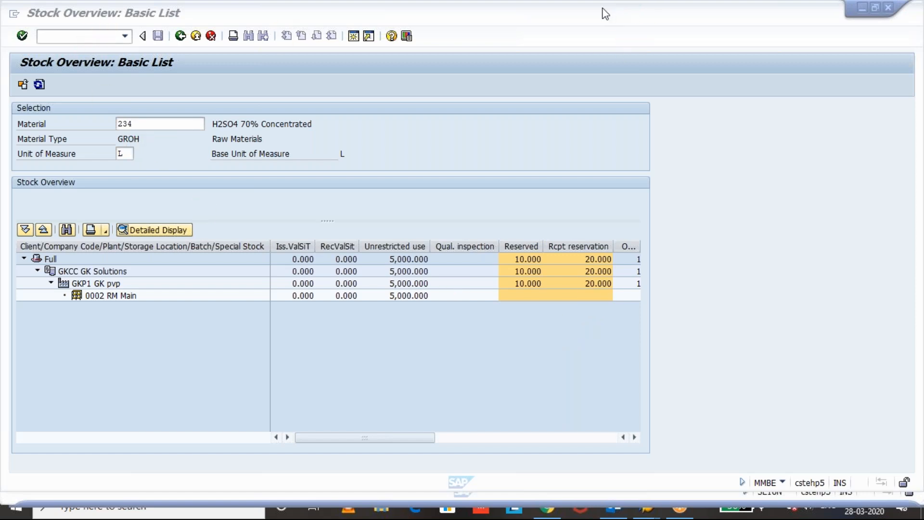
mouse_move(591, 73)
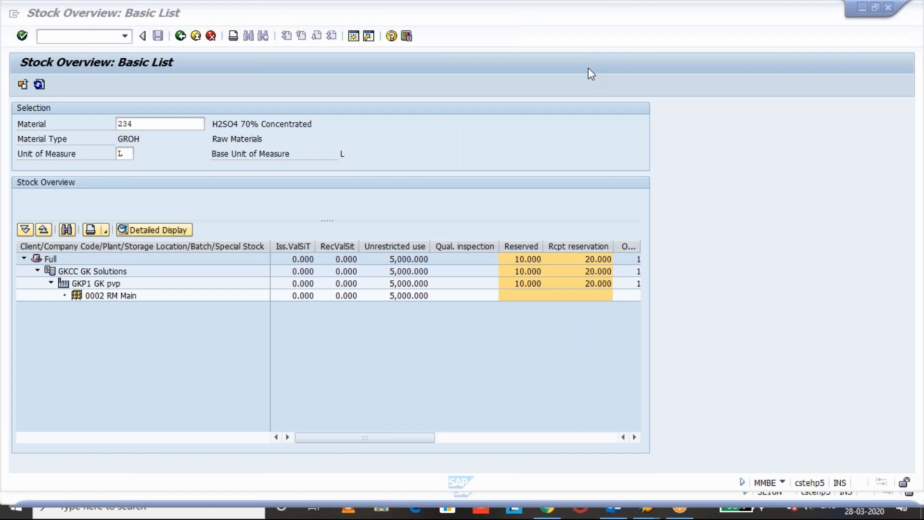
mouse_move(147, 193)
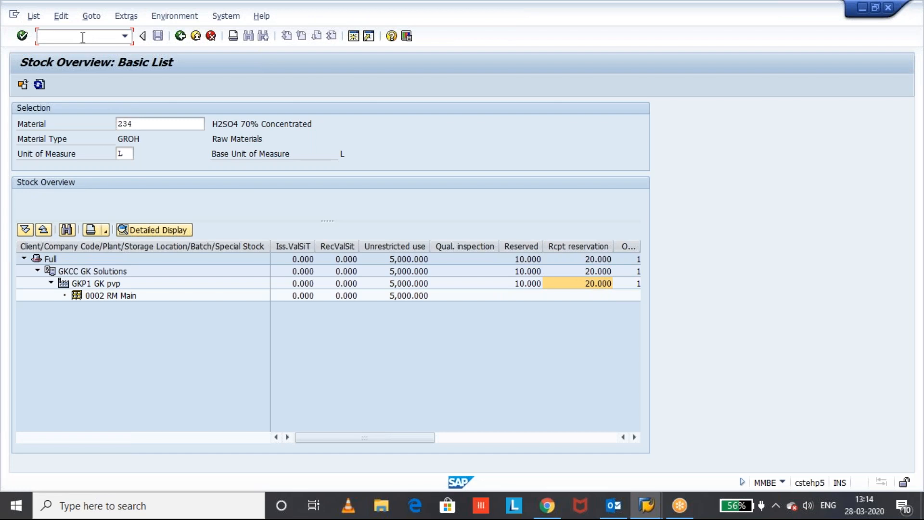
text(/O)
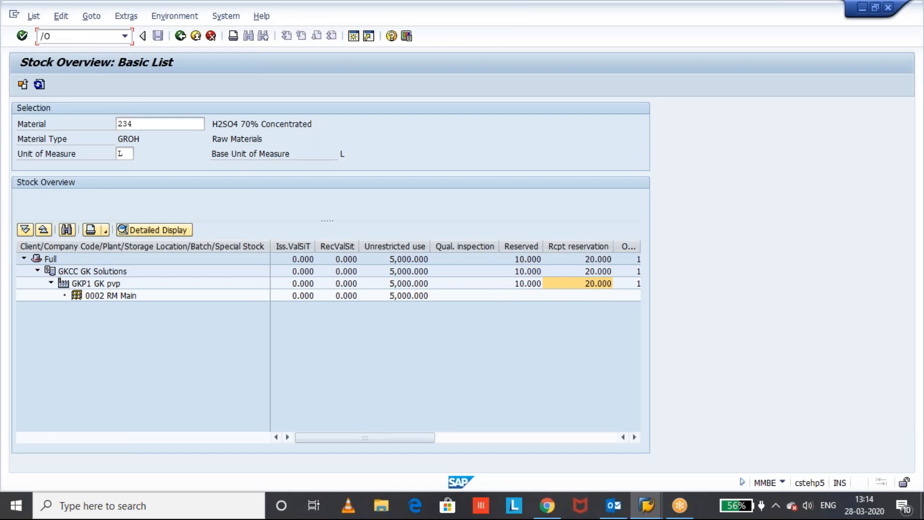
text(OMB)
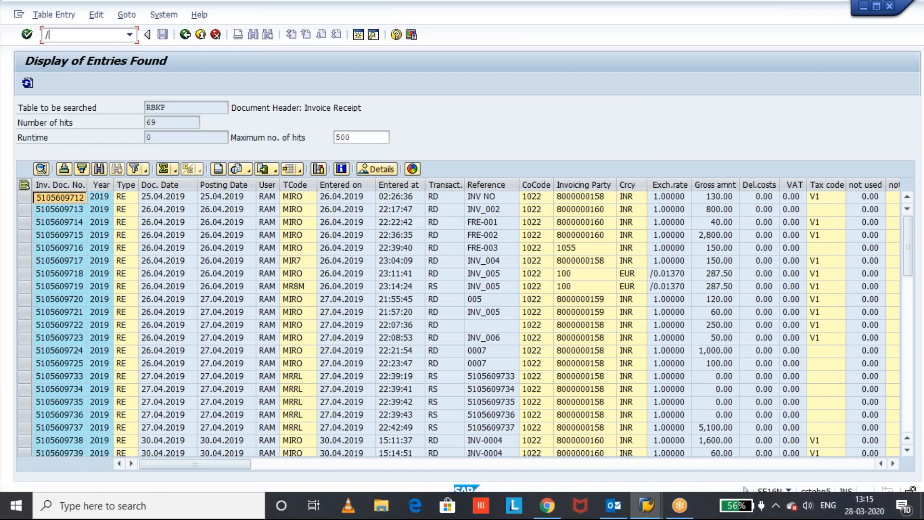
text(/NMB35)
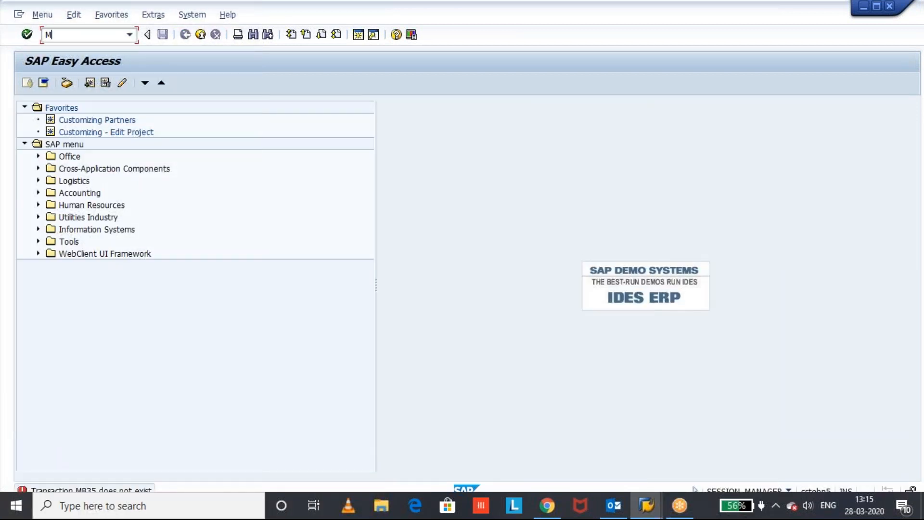
text(B25)
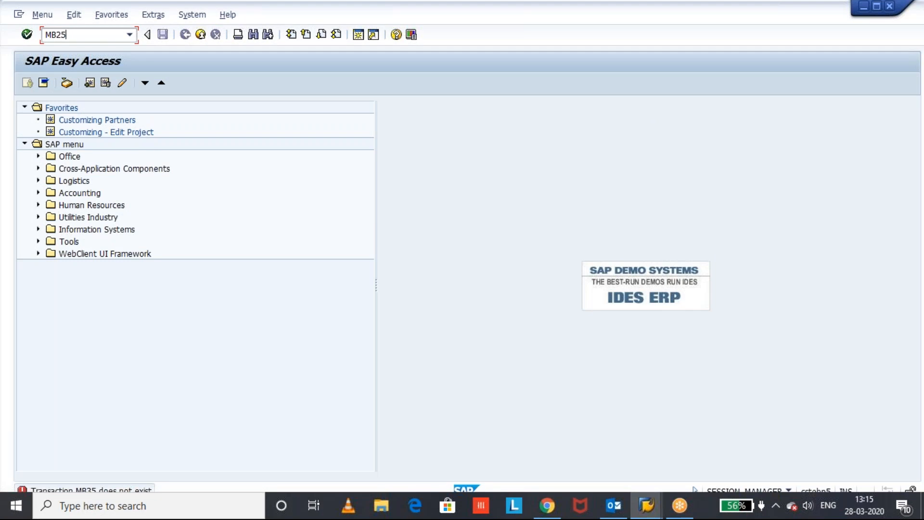
key(Enter)
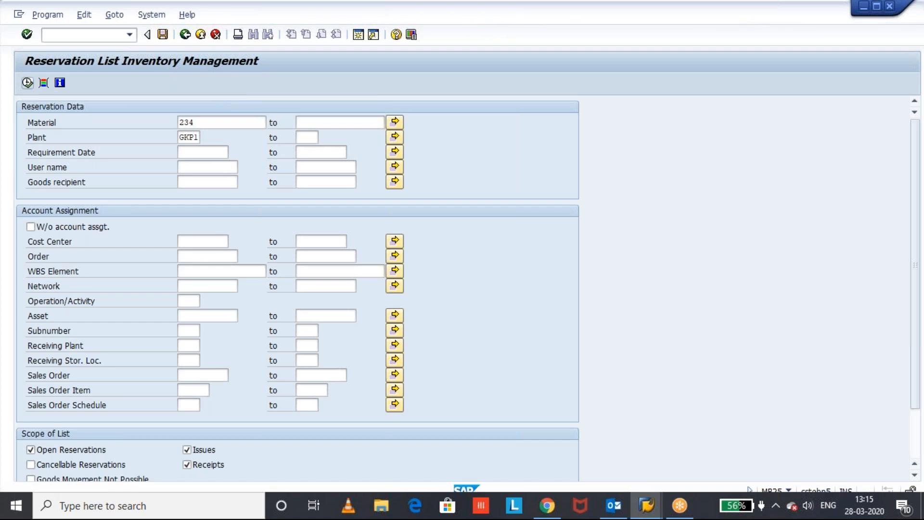
List the reservations for material 234 and display reservation 73512's overview
click(27, 83)
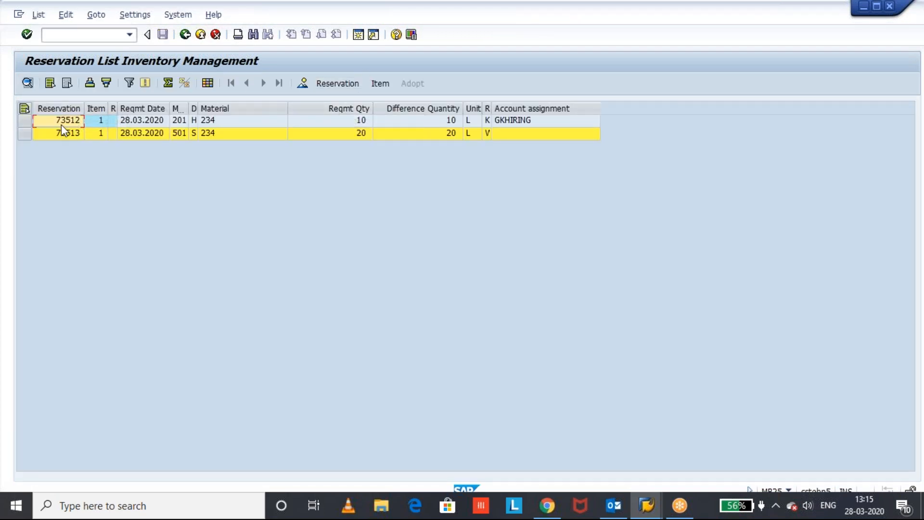
click(337, 83)
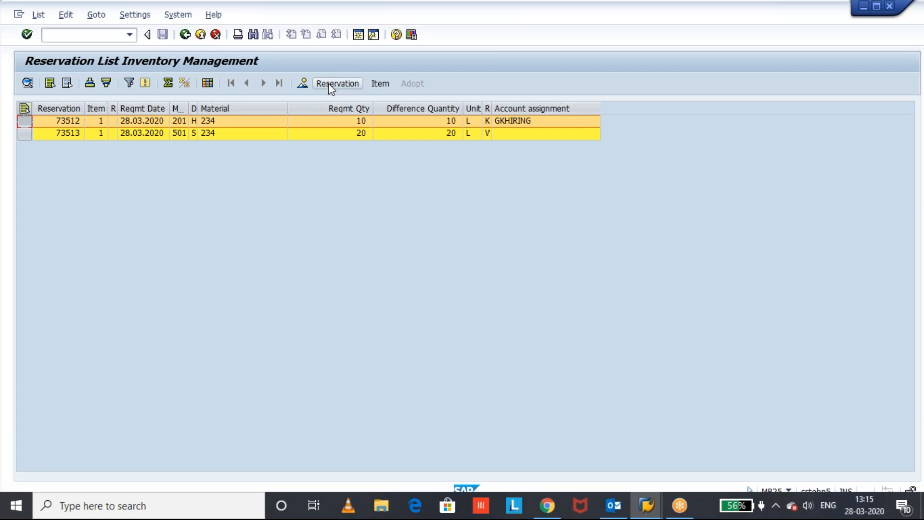
click(337, 83)
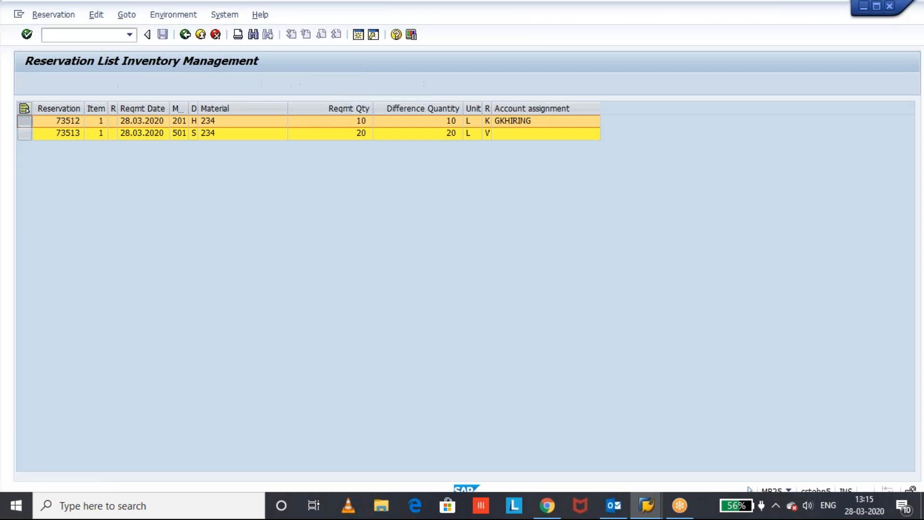
double_click(68, 121)
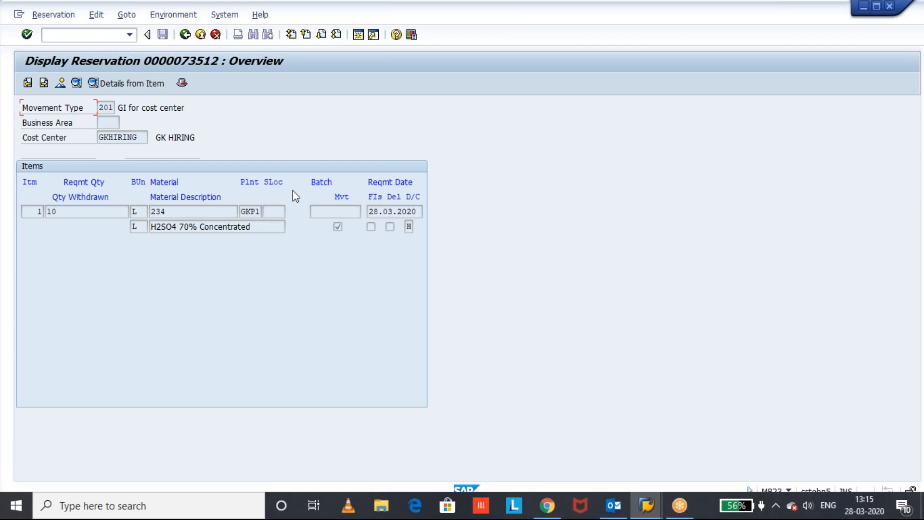
In change mode, flag the reservation item as final issue and save reservation 73512
click(106, 108)
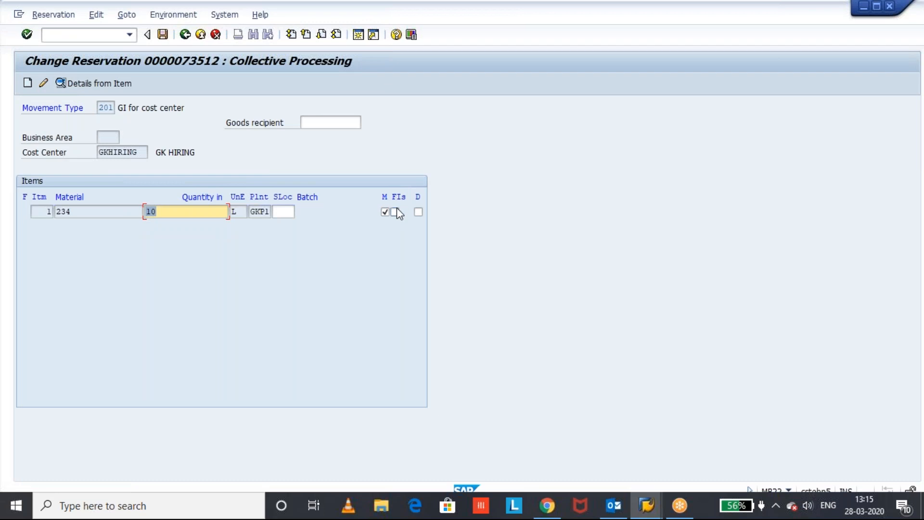
click(396, 212)
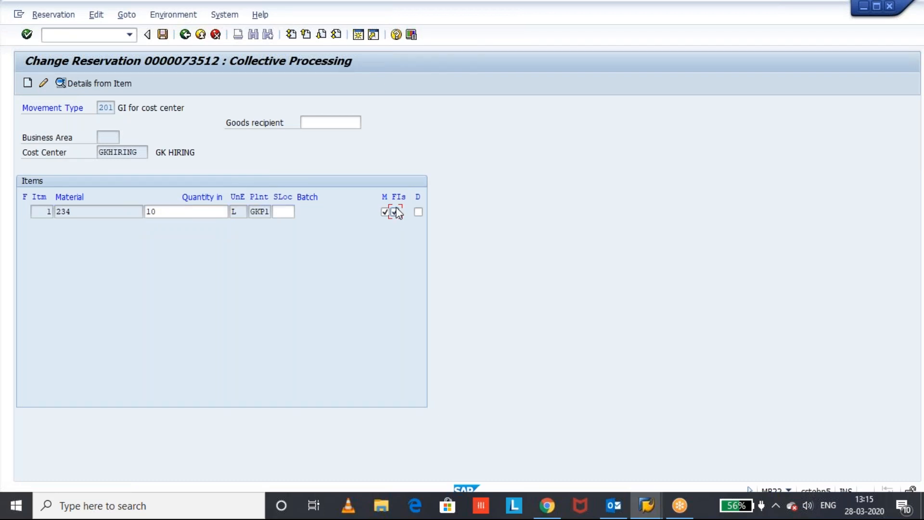
click(147, 34)
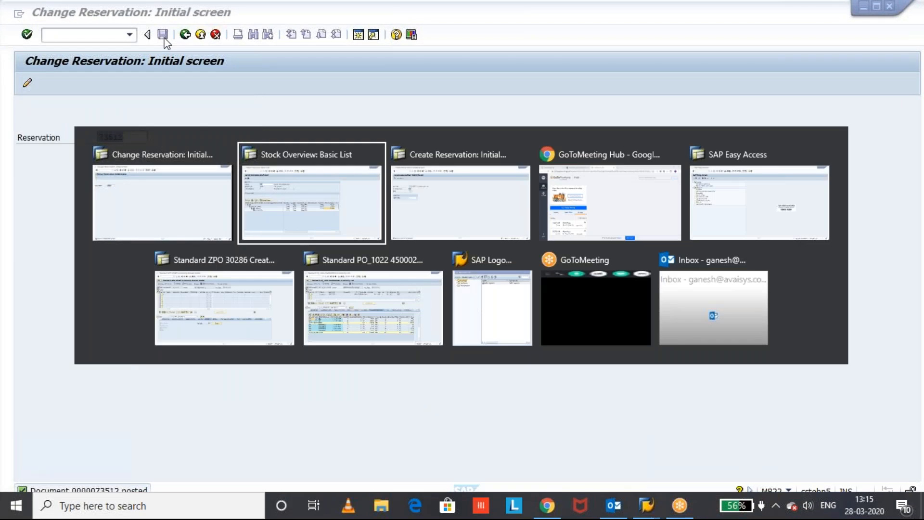
Refresh the MMBE stock overview for material 234 to confirm no reserved quantity remains
click(311, 195)
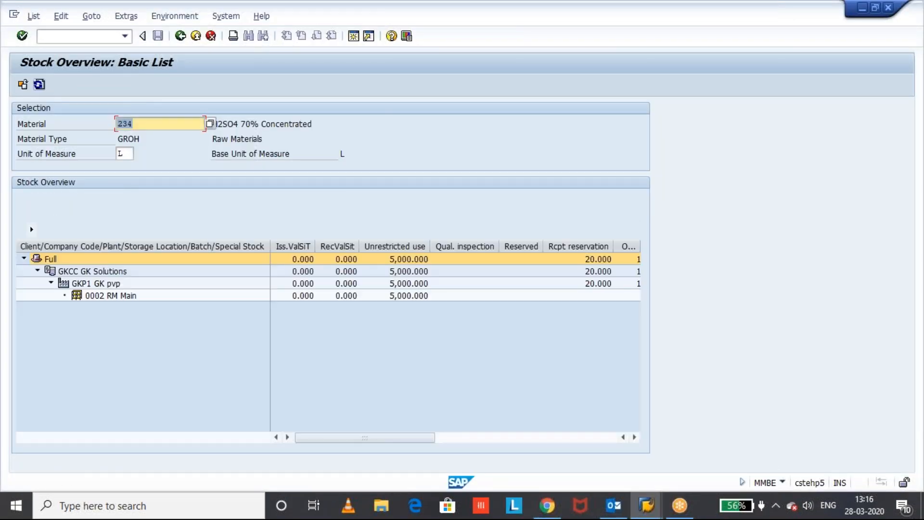
click(521, 283)
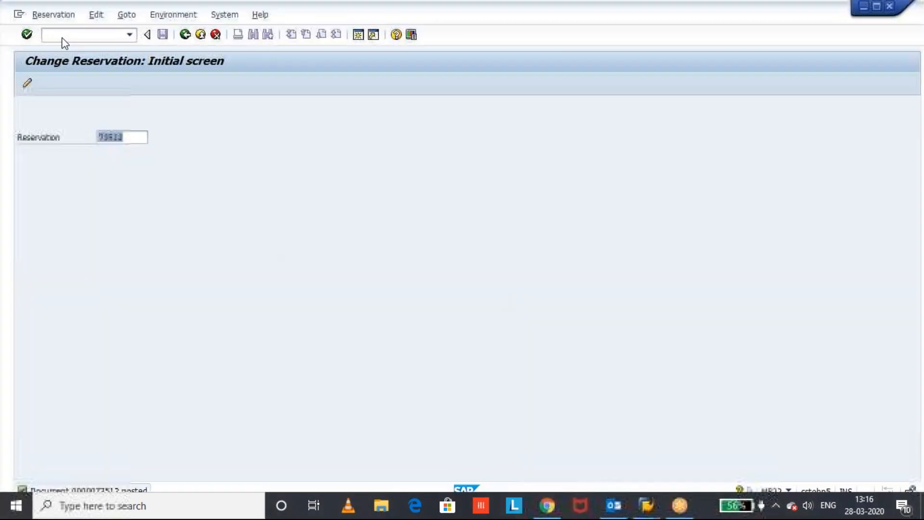
Open reservation 73513 in MB22, flag its 20 L item as final issue and save
text(7351)
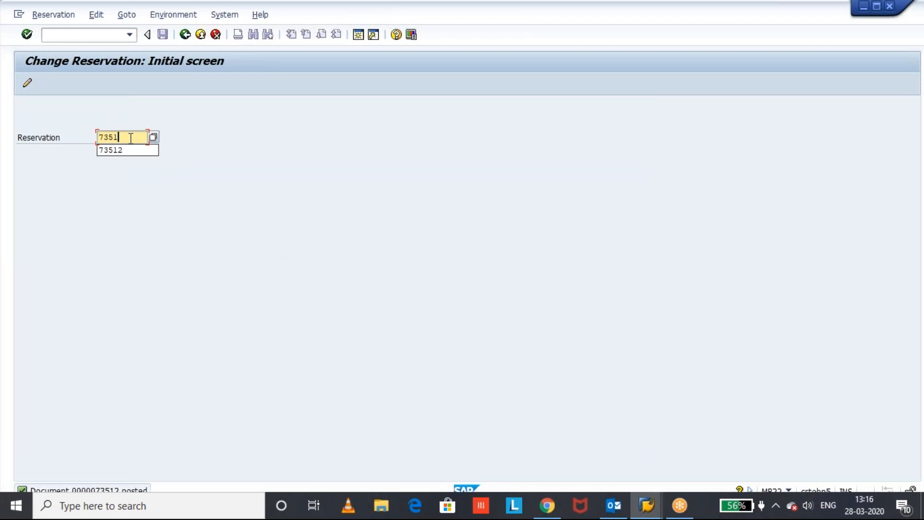
key(Enter)
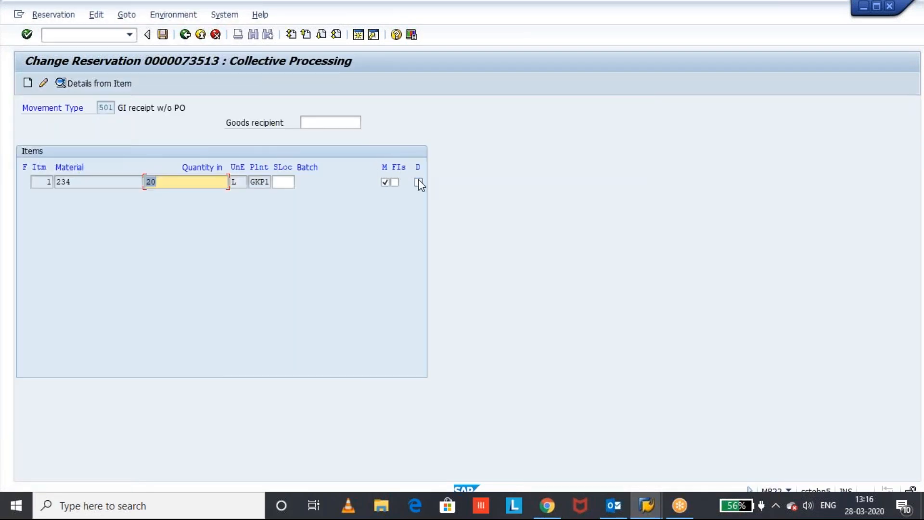
click(395, 182)
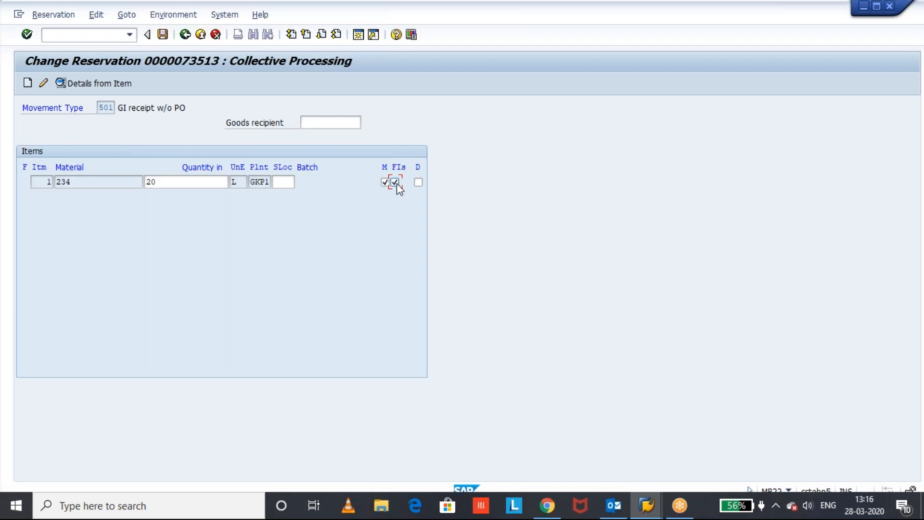
click(146, 34)
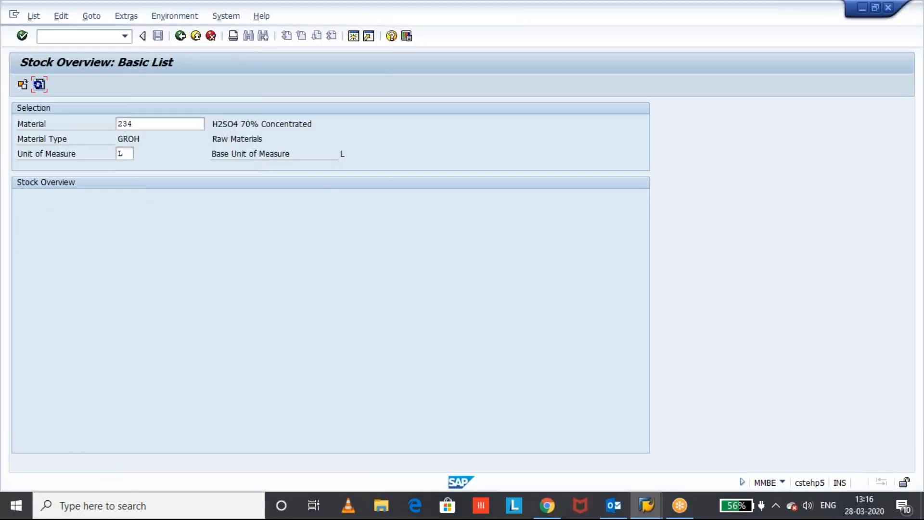
click(38, 85)
text(/NMB)
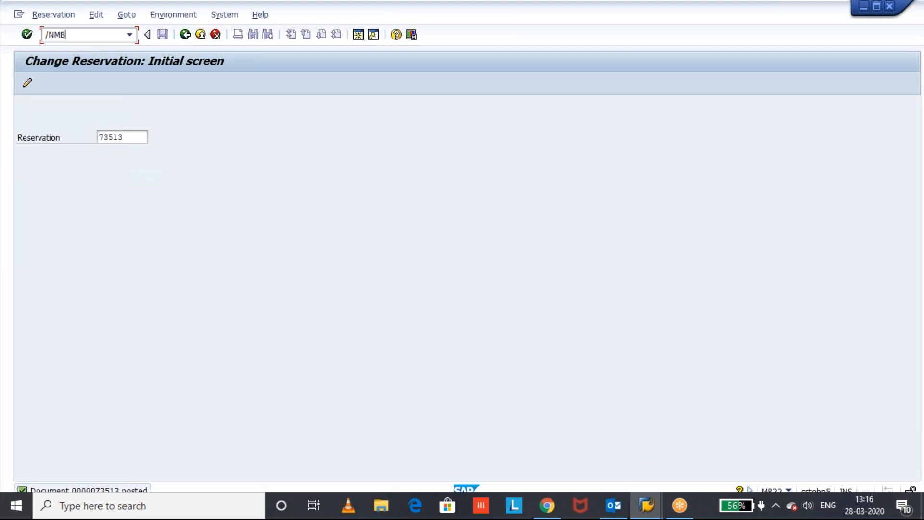
Start MB21 with movement type 201 and cost center GKHIRING
key(Enter)
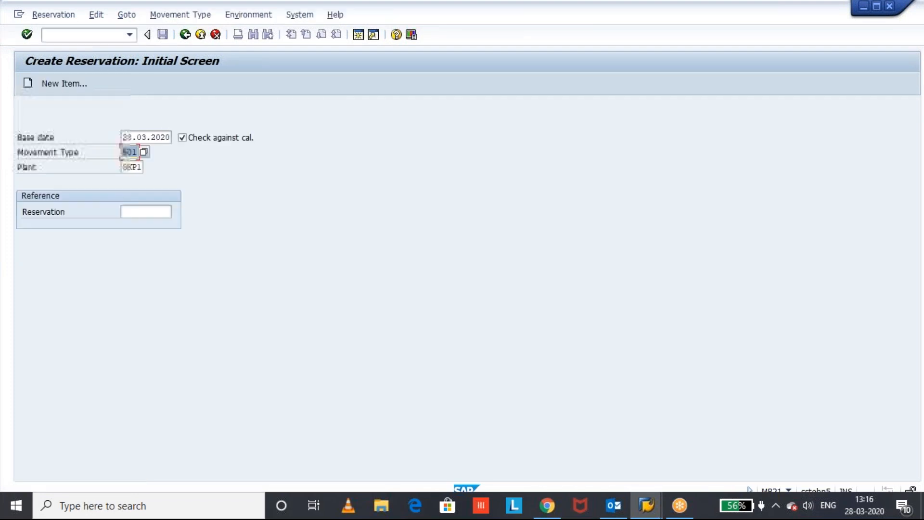
text(201)
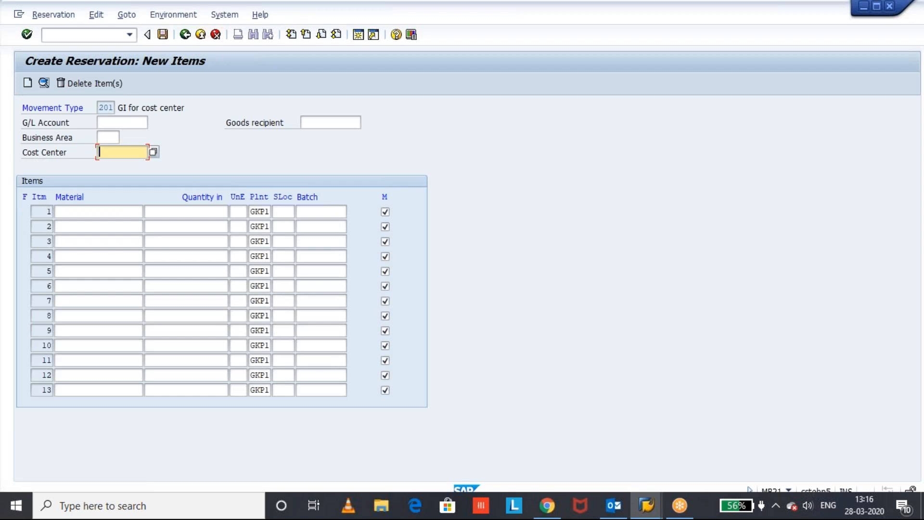
click(122, 153)
text(GKHIRING)
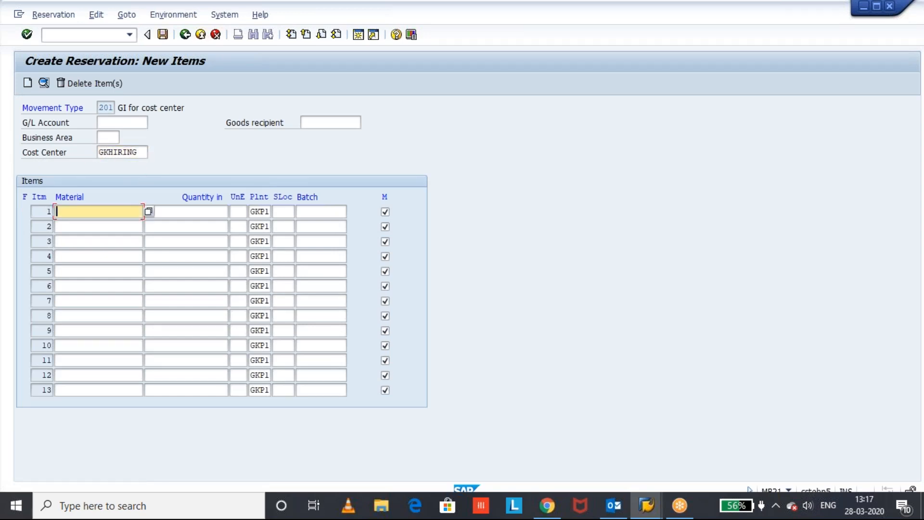
Enter material 234, quantity 100 at storage location 0002 and save the reservation
text(234)
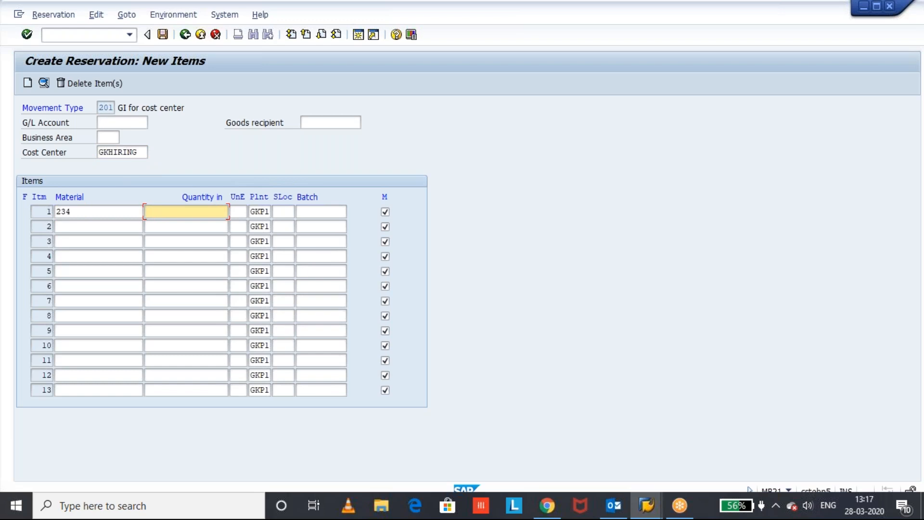
text(100)
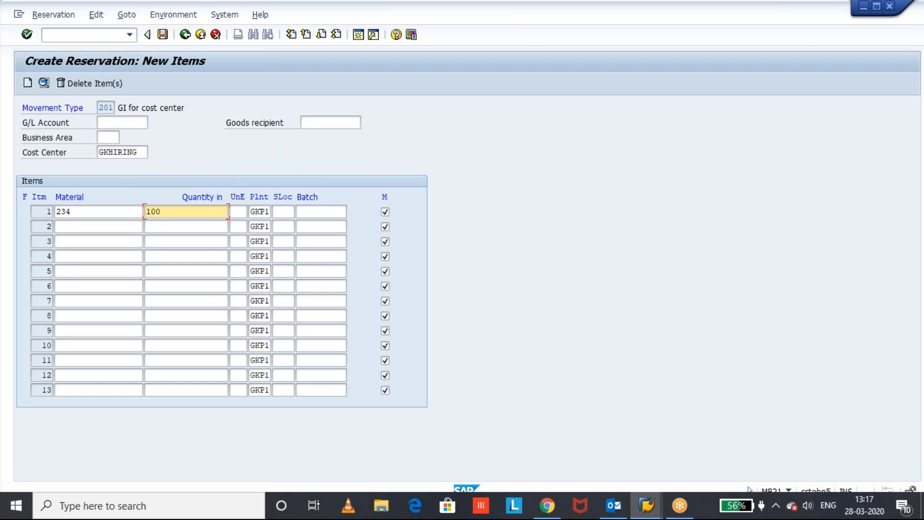
click(283, 211)
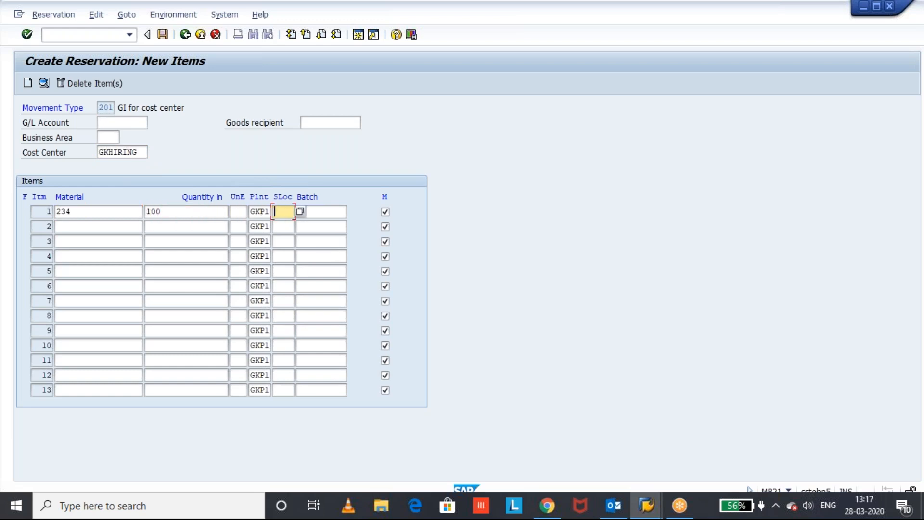
text(0002)
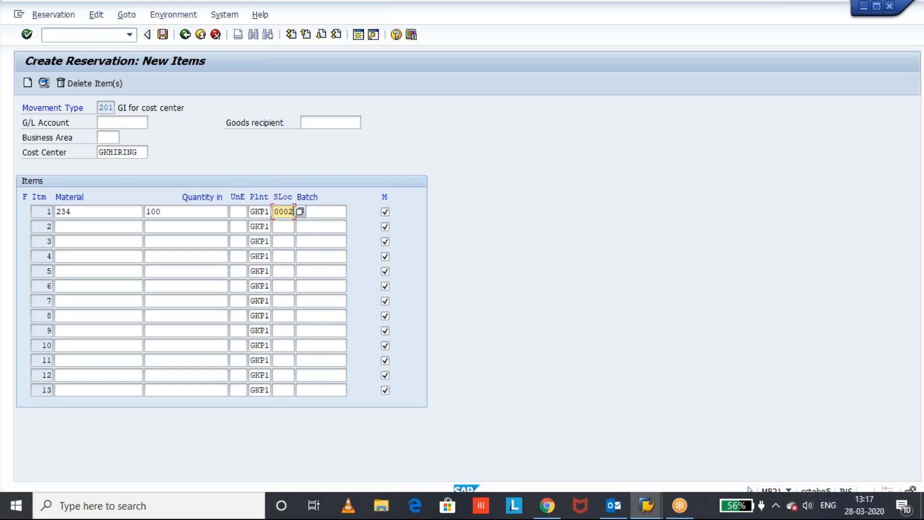
click(146, 35)
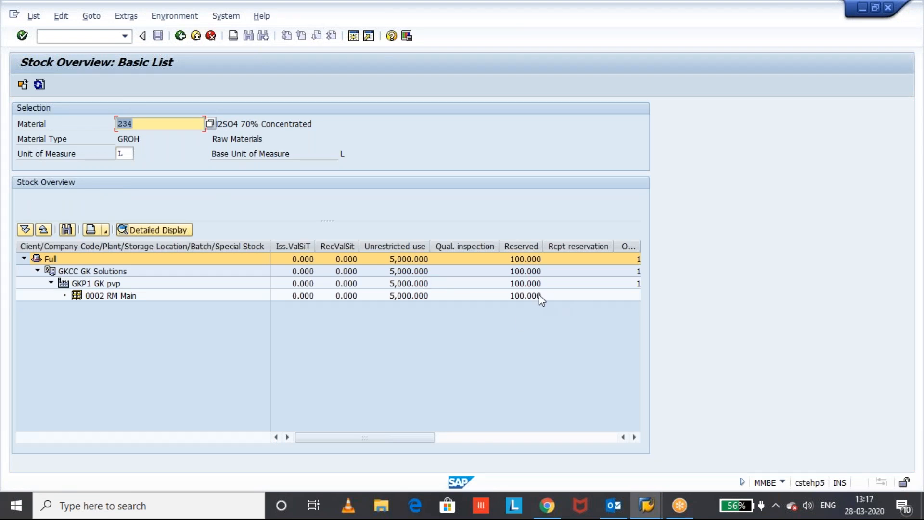
Review the 100 reserved for material 234 at storage location 0002 in MMBE
click(521, 296)
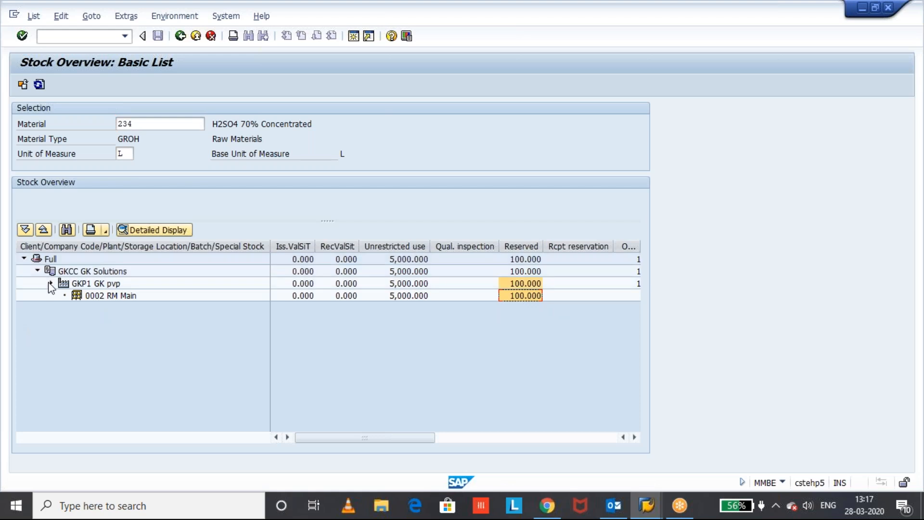
click(521, 295)
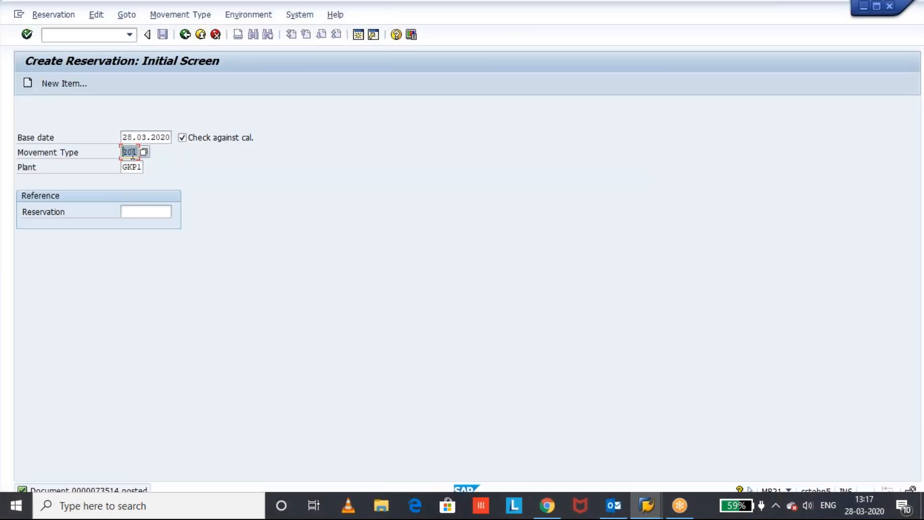
Enter a 501 receipt item for 200 of material 234 and save the reservation
click(64, 83)
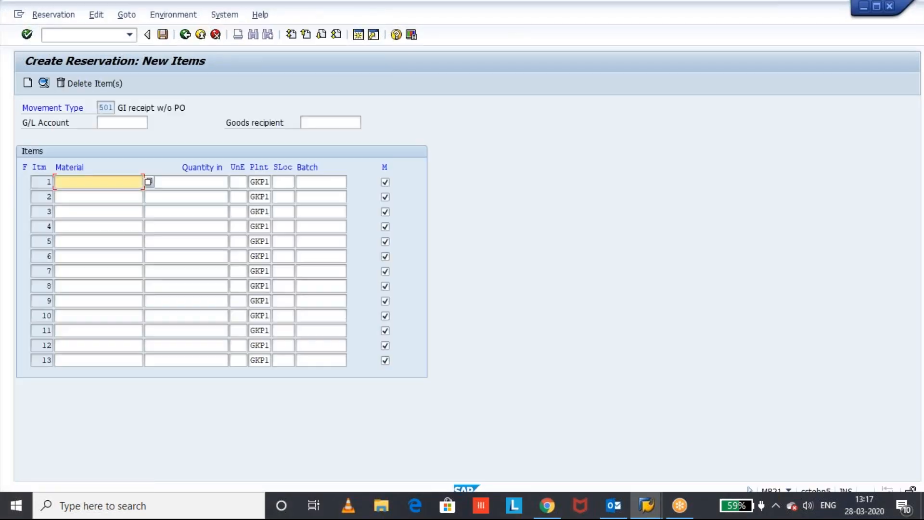
text(234)
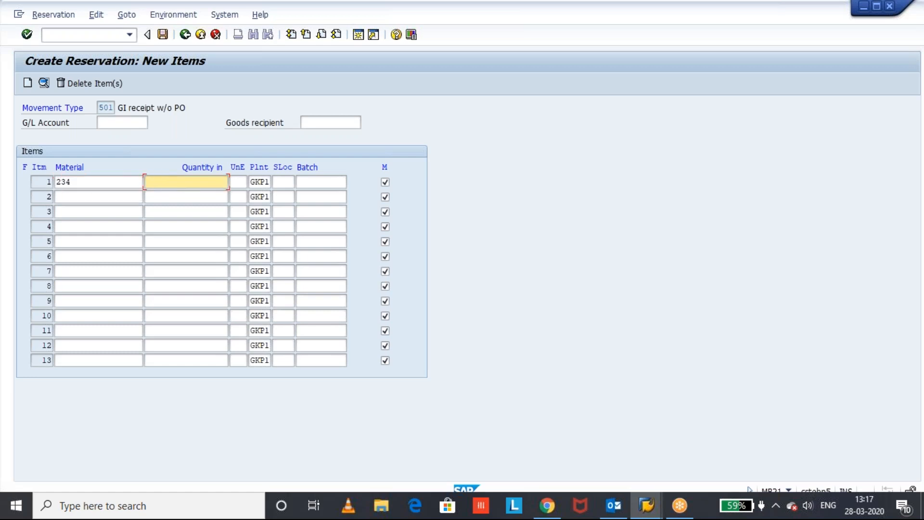
text(200)
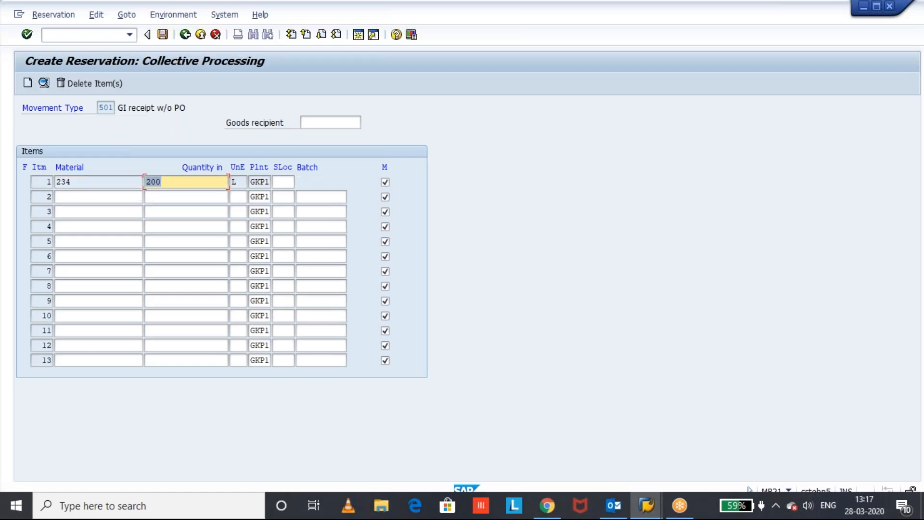
click(283, 182)
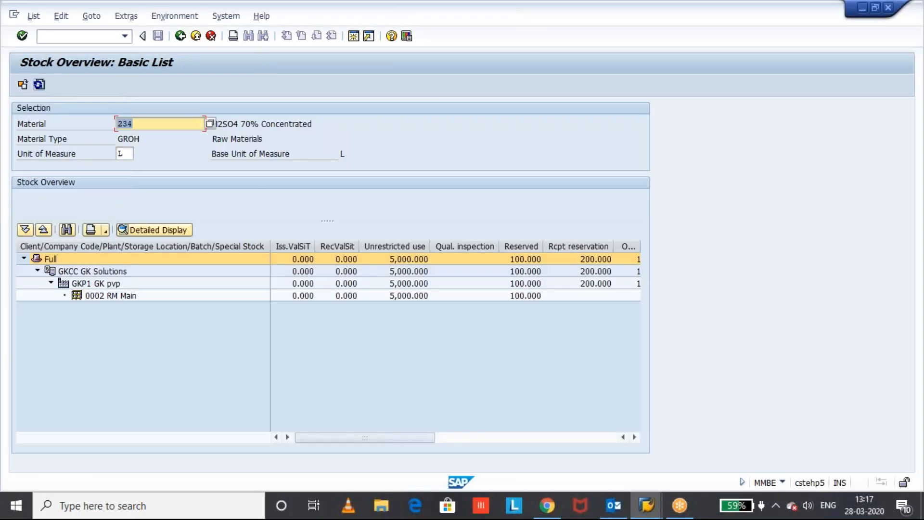
Inspect the 200 L receipt reservation for material 234 at plant GKP1
click(595, 283)
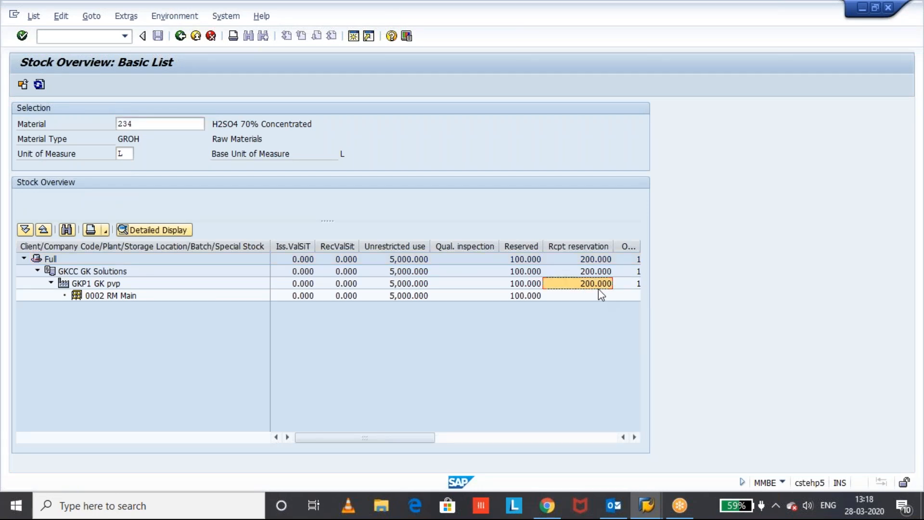
mouse_move(107, 289)
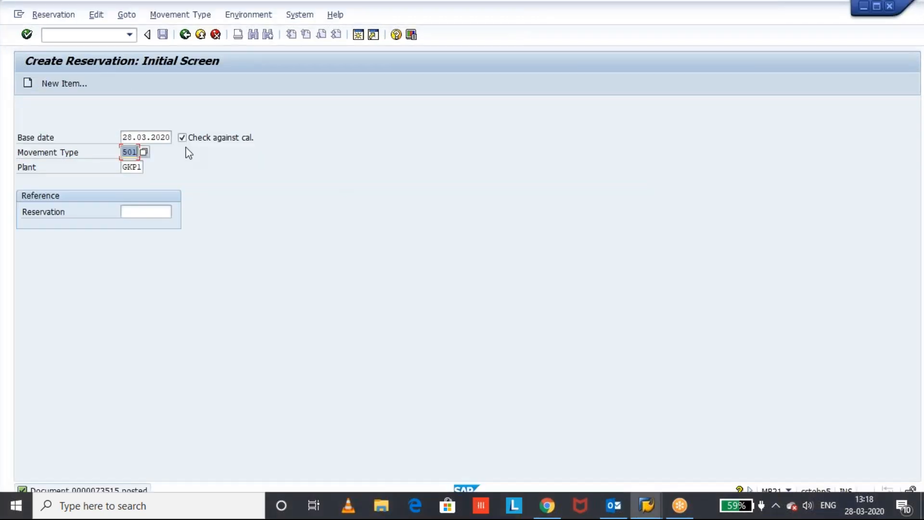
mouse_move(631, 21)
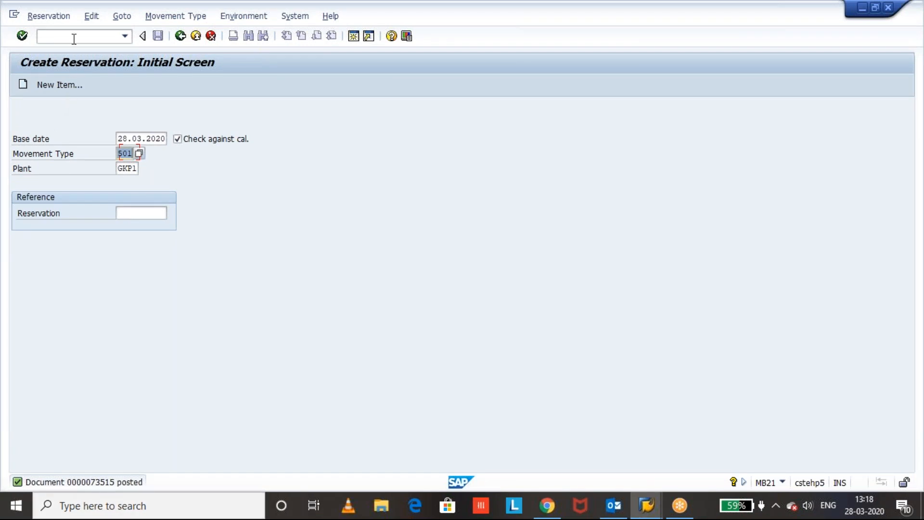
Launch the goods movement transaction with /NMIGO
text(/NMIGO)
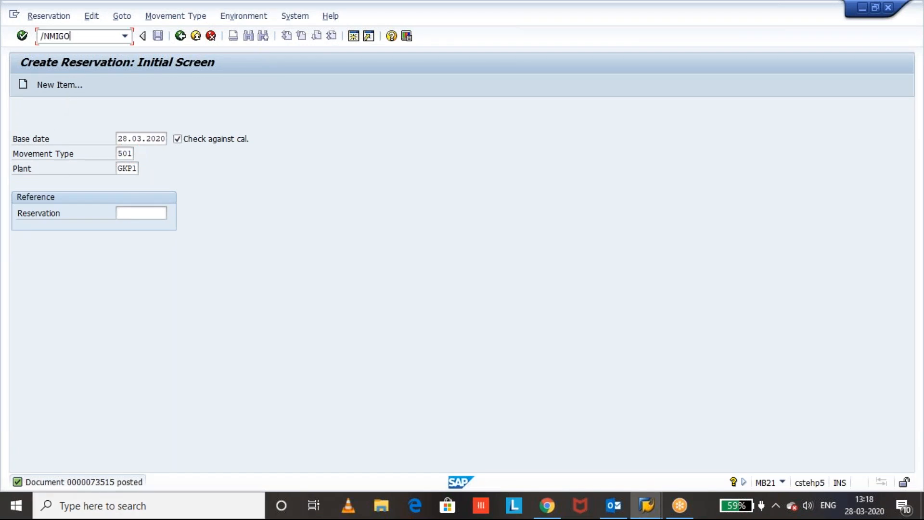
key(Enter)
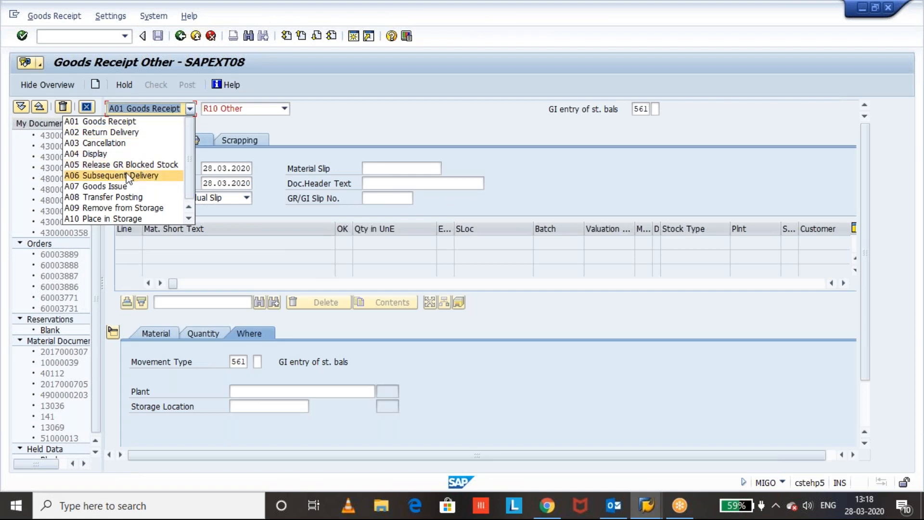
Set MIGO to goods issue, then switch to the MMBE stock overview session for material 234
click(97, 186)
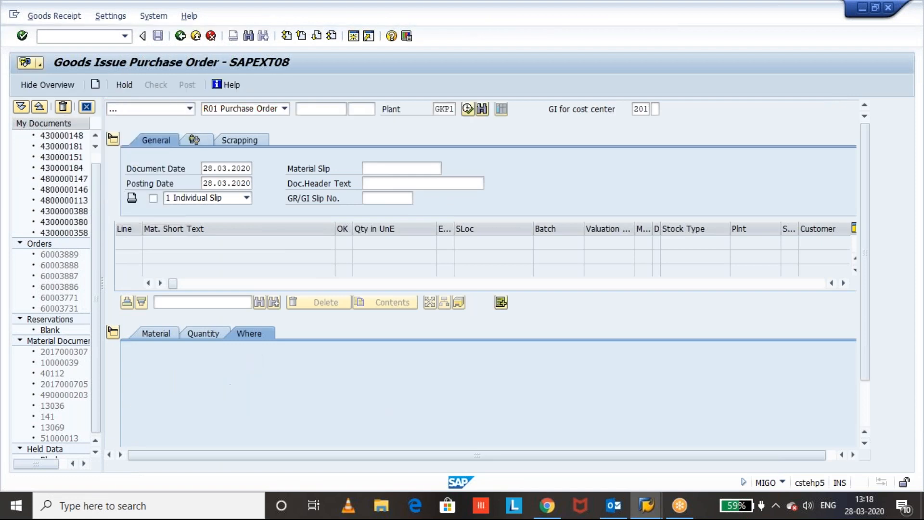
click(285, 109)
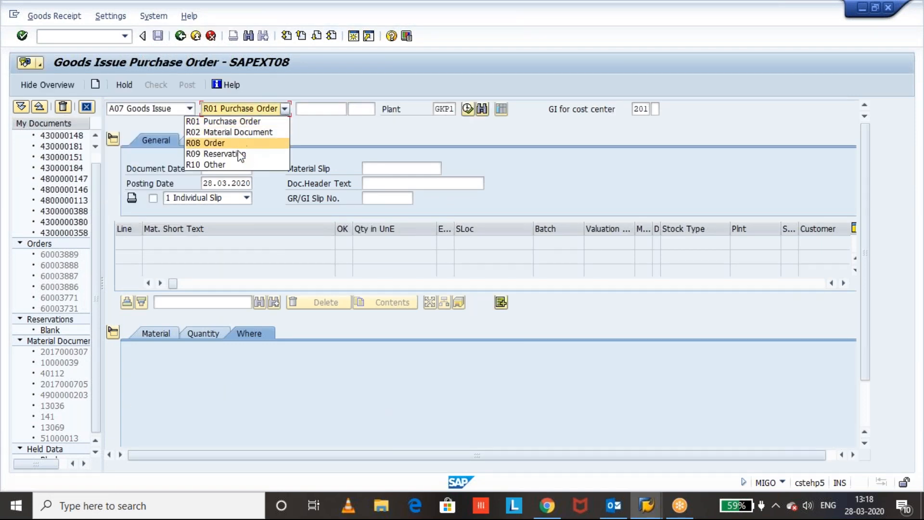
click(215, 154)
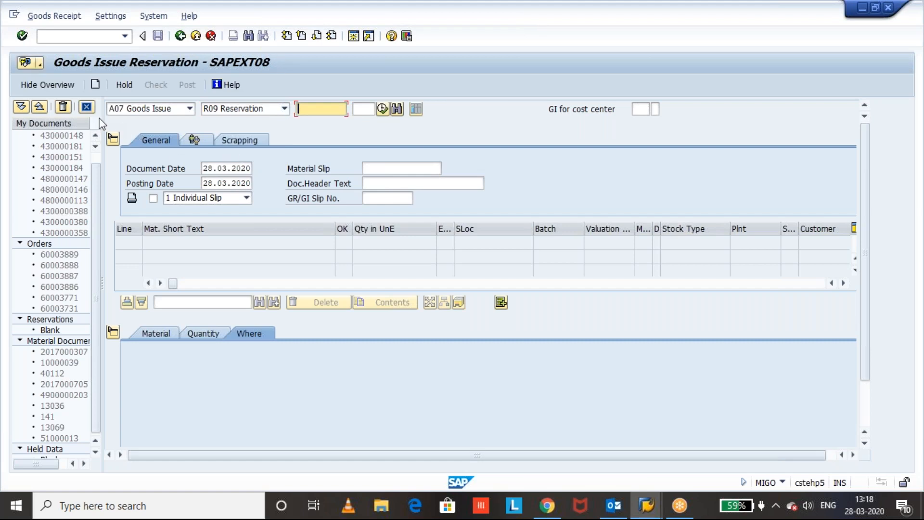
click(47, 85)
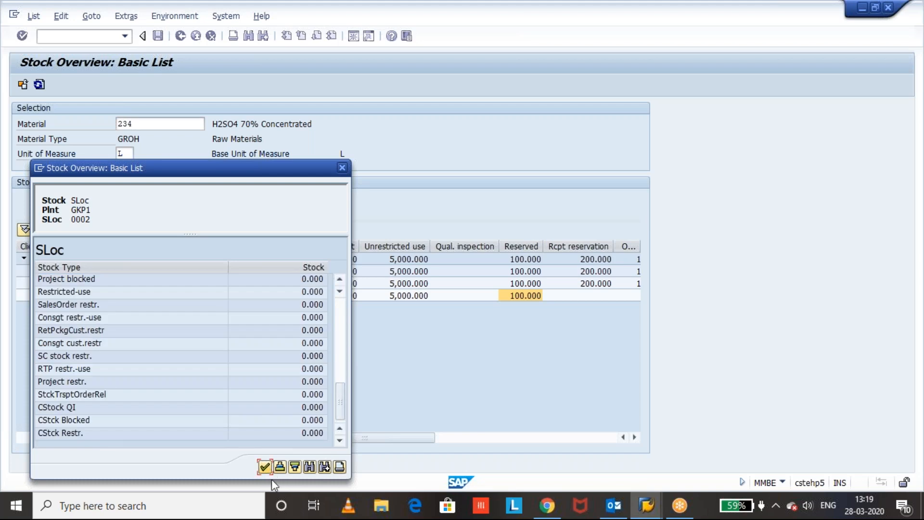
Close the stock breakdown, open a new session with /o and call up MD04
click(265, 466)
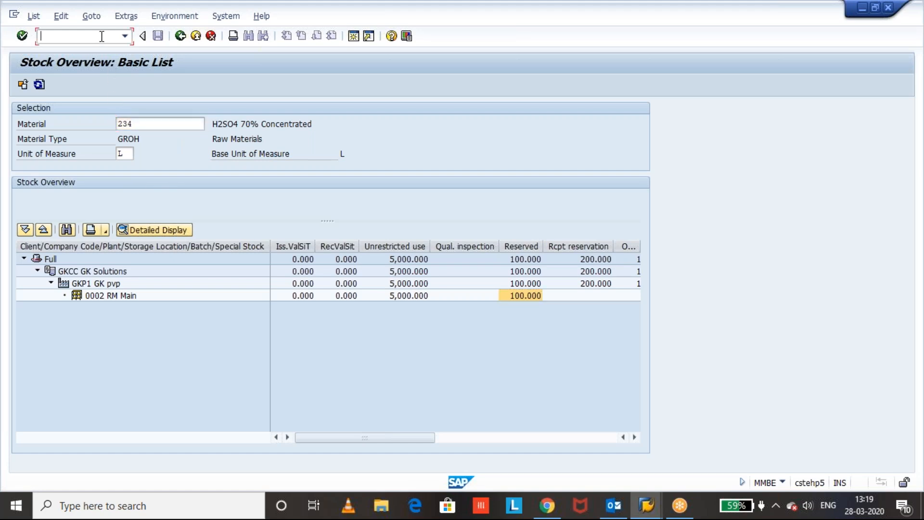
text(/o)
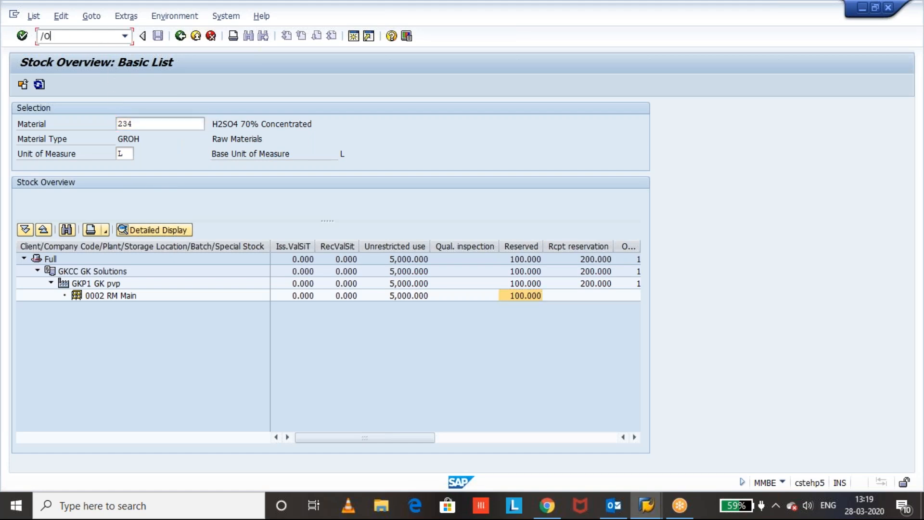
key(alt+tab)
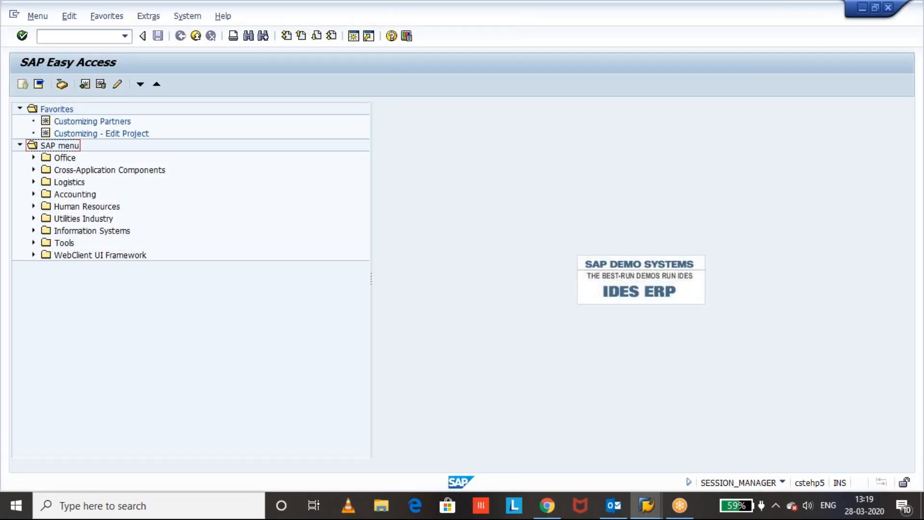
text(MD04)
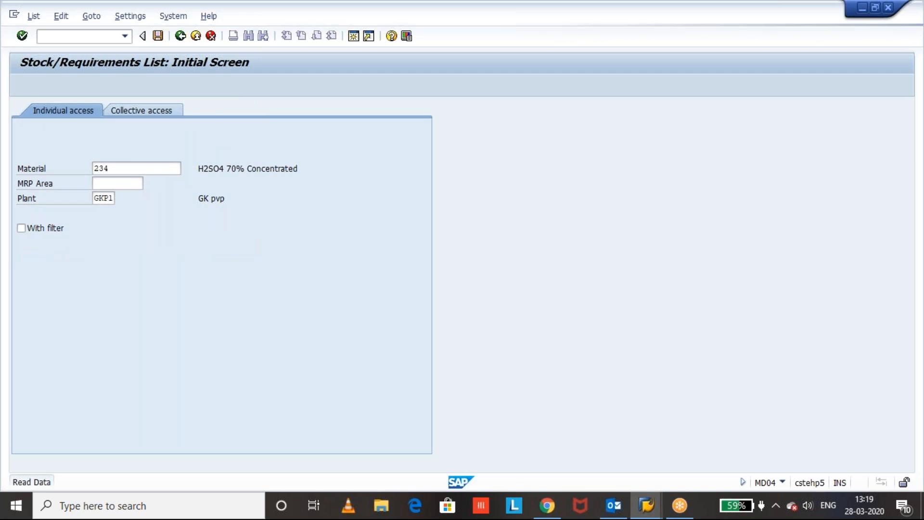
click(31, 481)
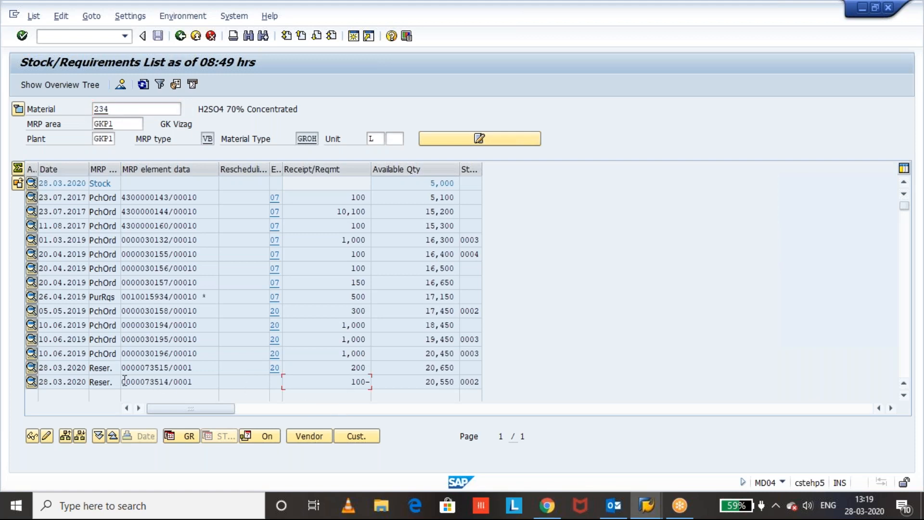
click(156, 382)
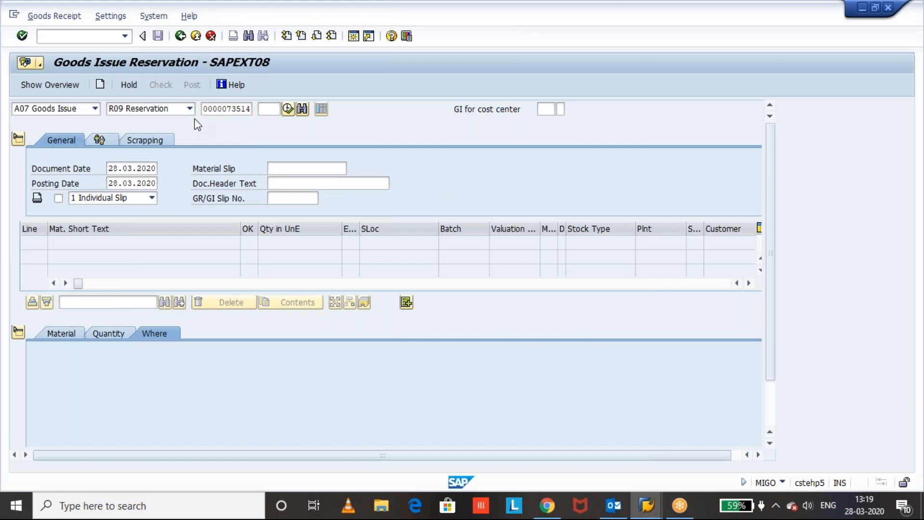
key(Enter)
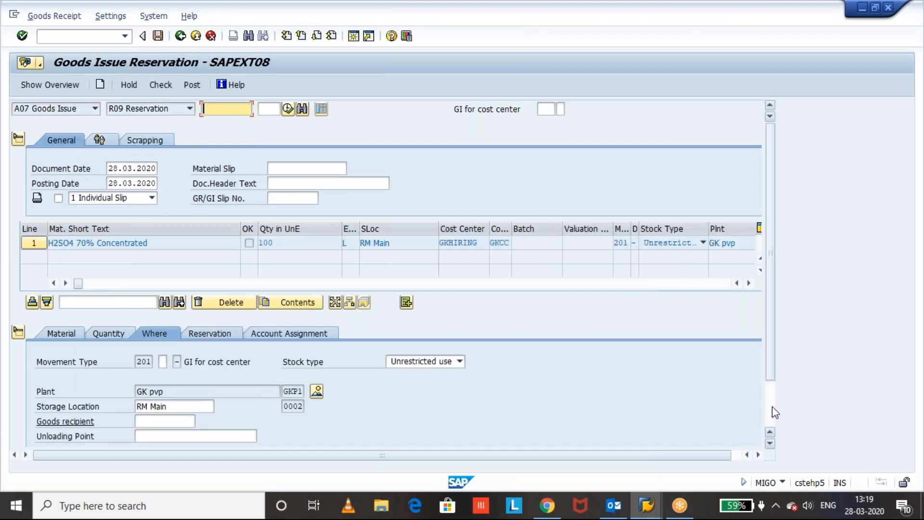
scroll(down, 3)
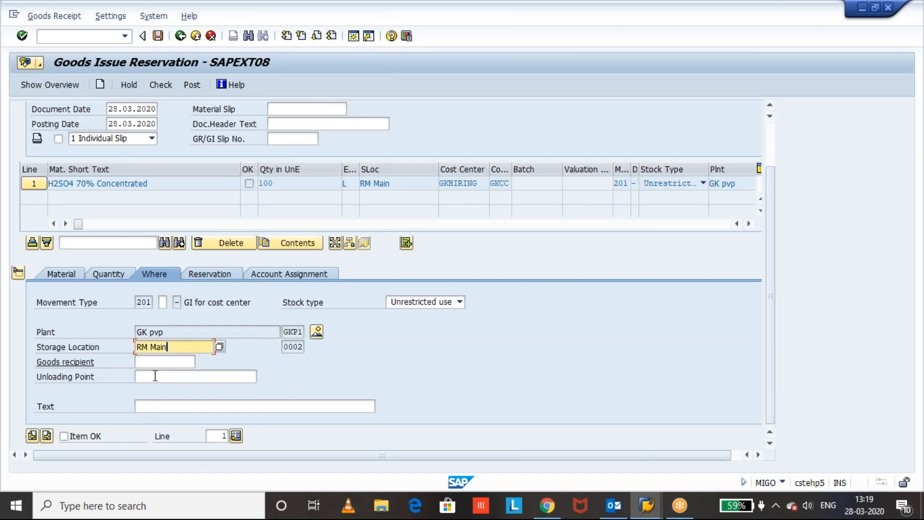
click(64, 435)
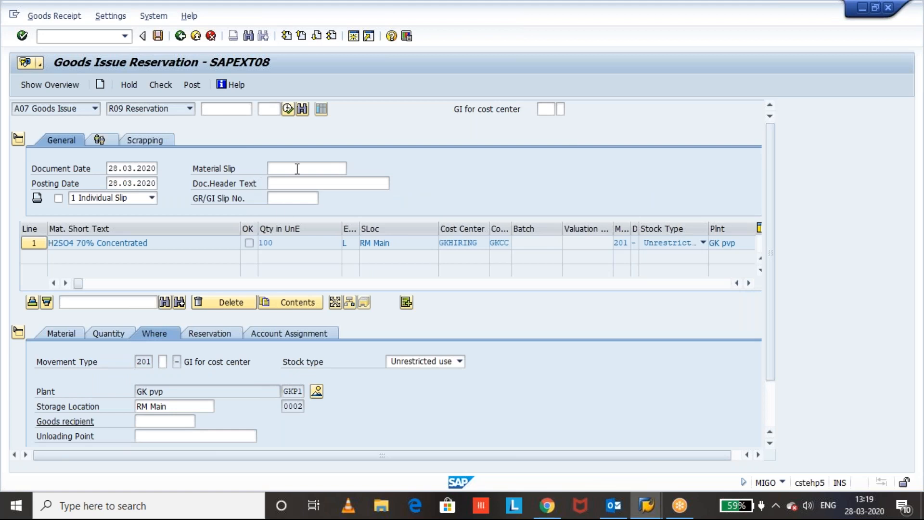
click(306, 169)
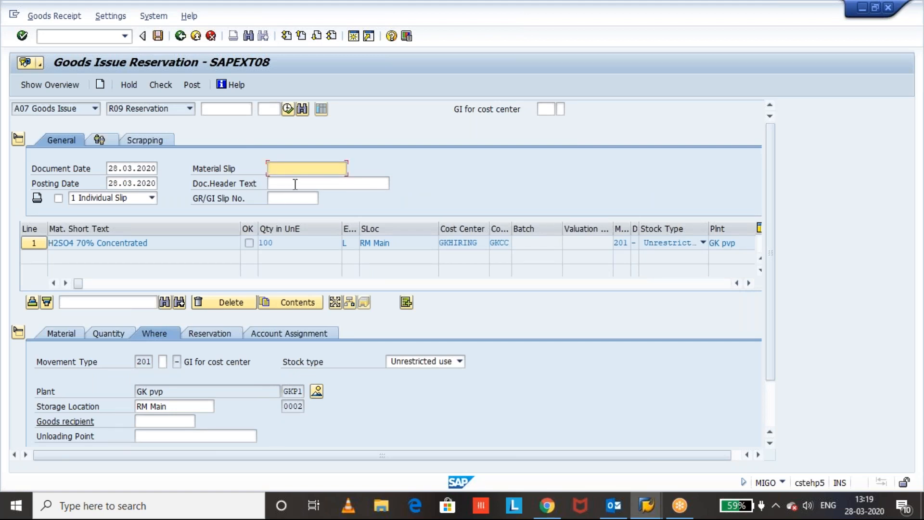
text(TEST)
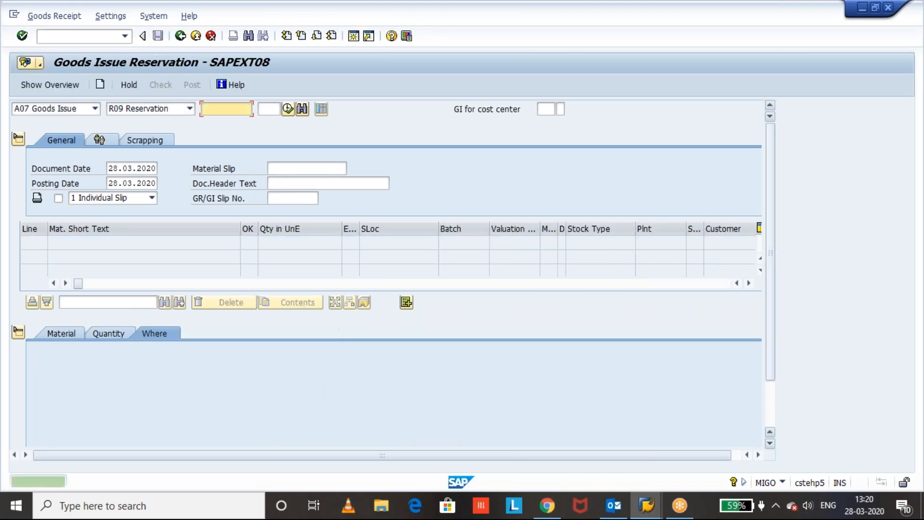
click(191, 84)
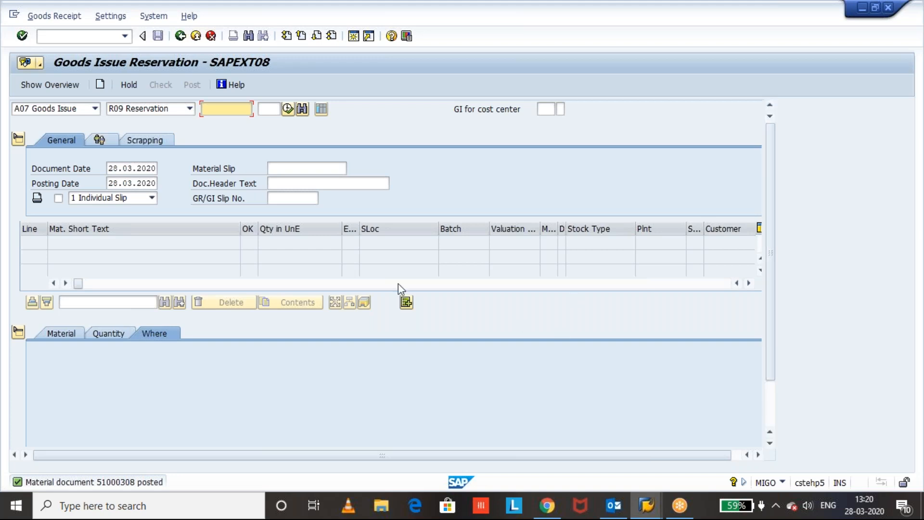
Review the goods movement action list and keep Goods Issue selected
click(93, 109)
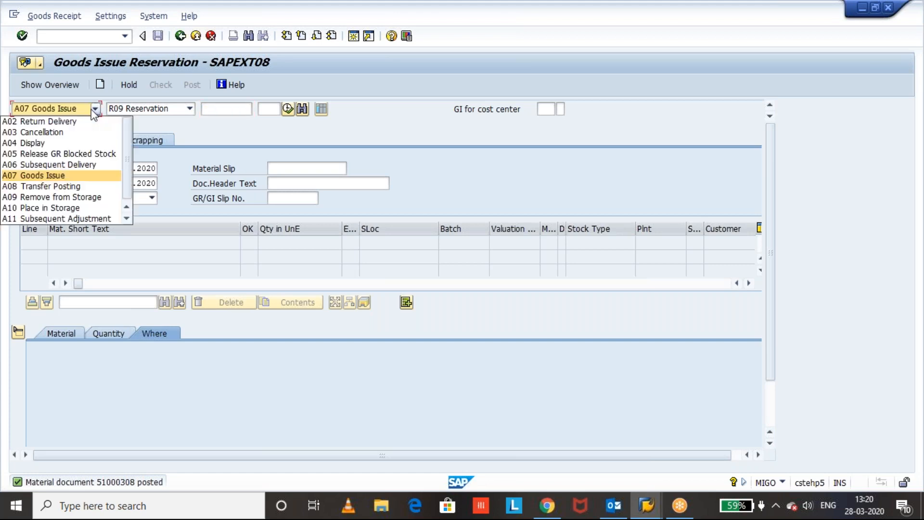
click(29, 142)
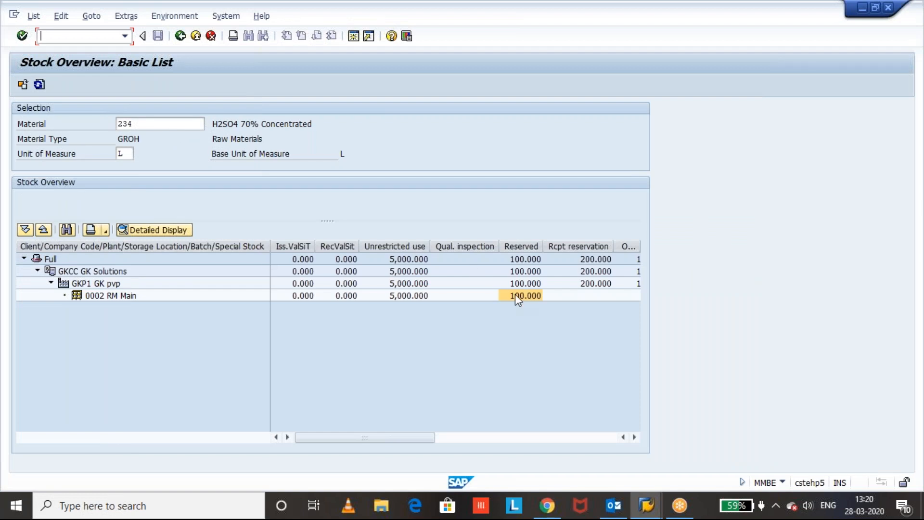
Refresh MMBE to show 4,900 L unrestricted and the Reserved column now empty
click(395, 296)
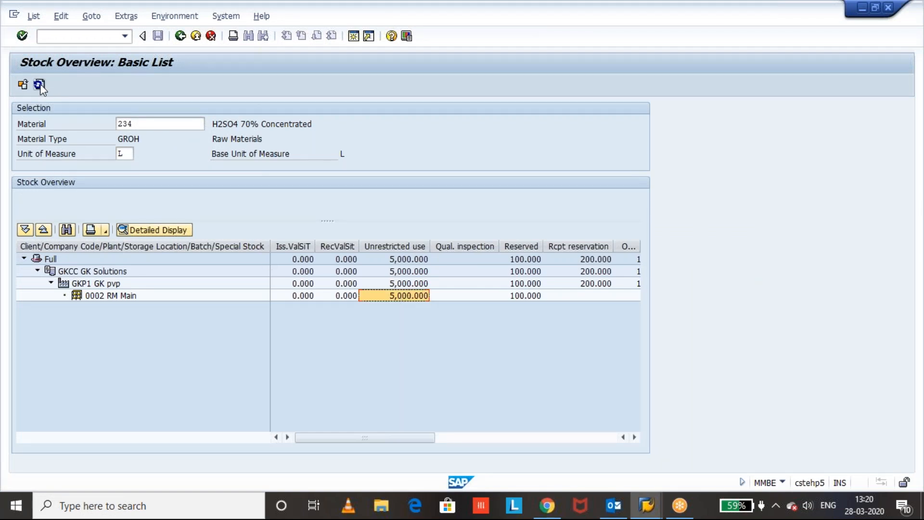
click(38, 85)
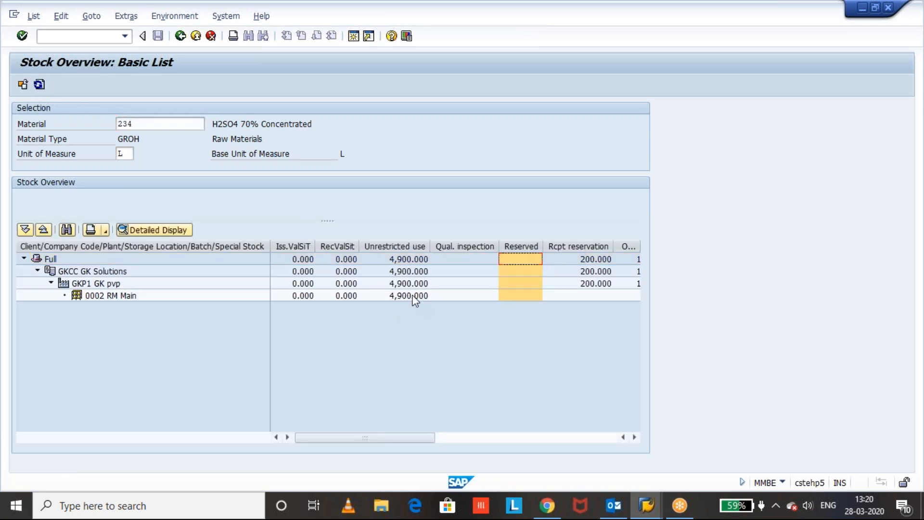
click(395, 296)
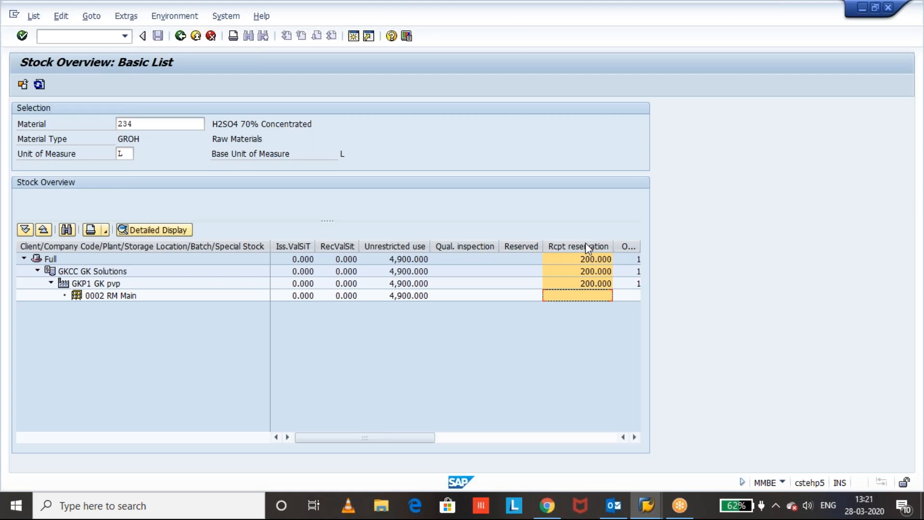
mouse_move(521, 247)
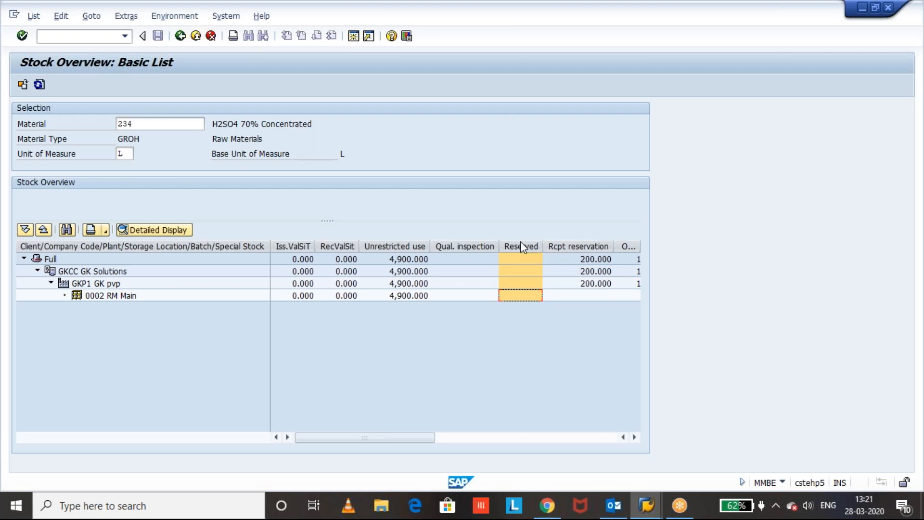
click(464, 259)
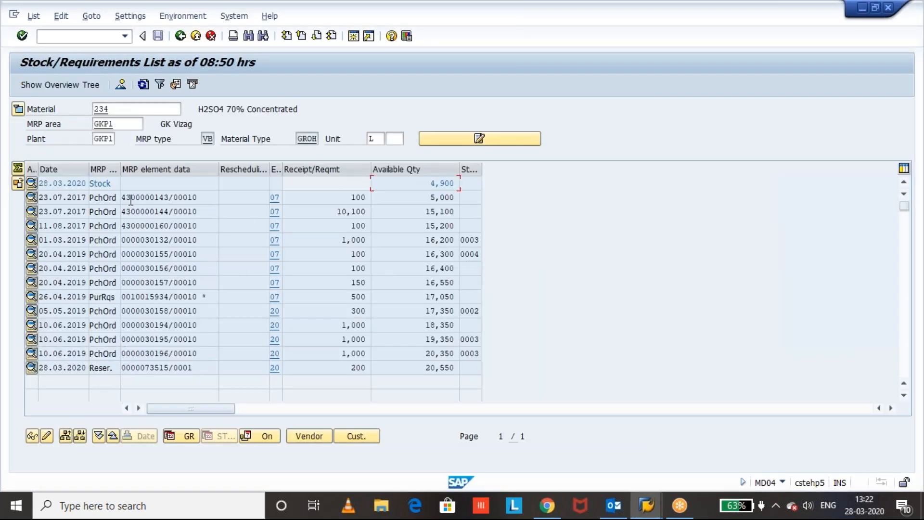
click(159, 269)
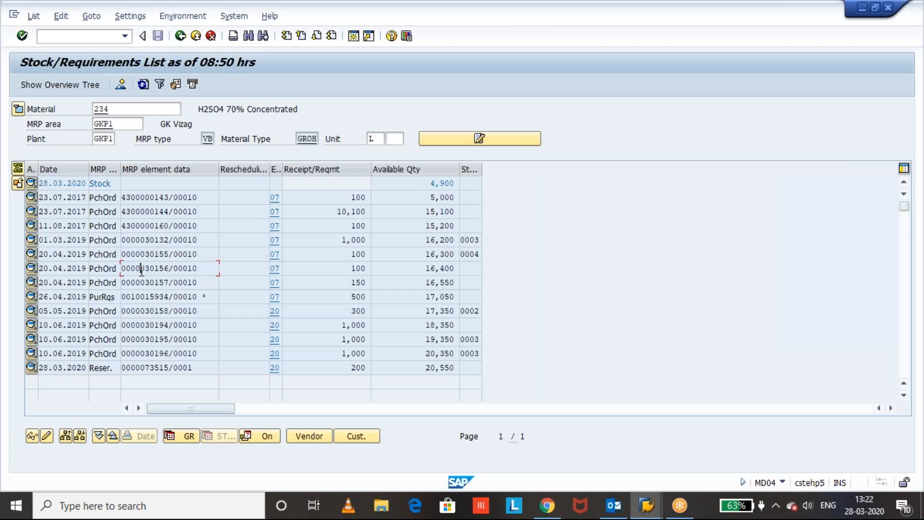
click(153, 297)
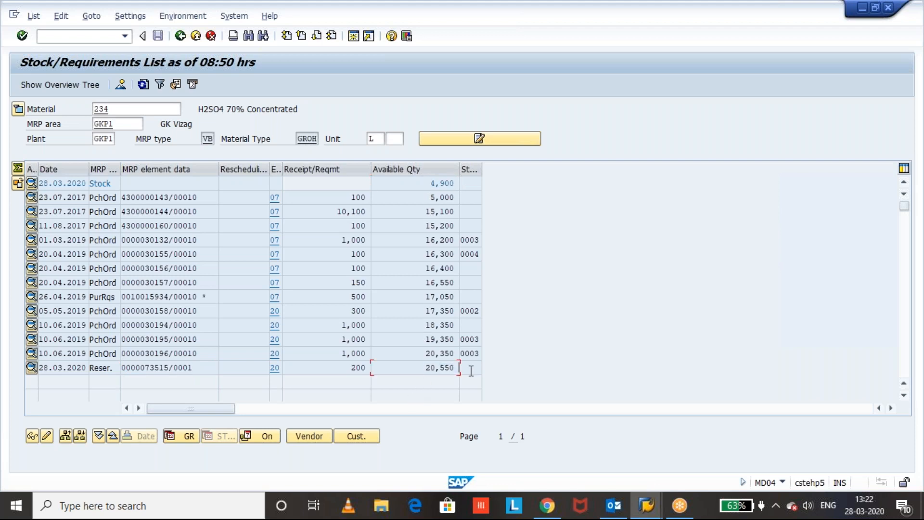
mouse_move(324, 310)
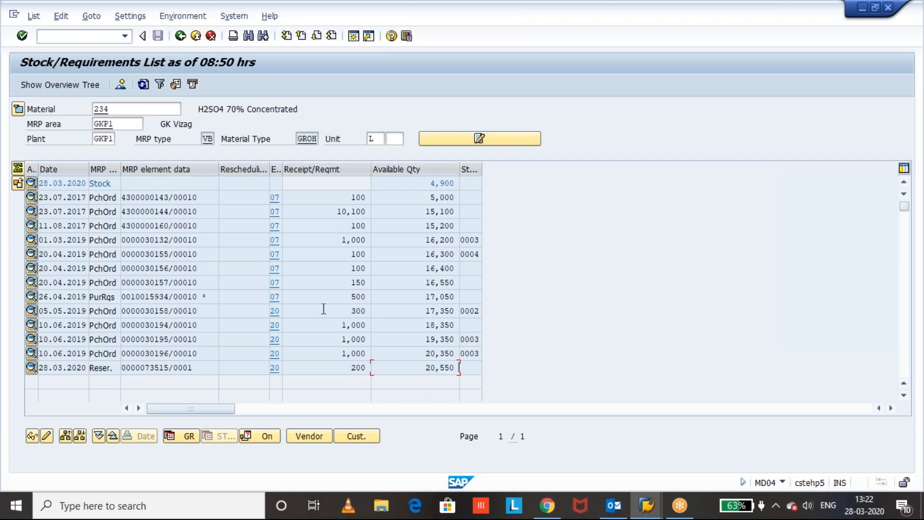